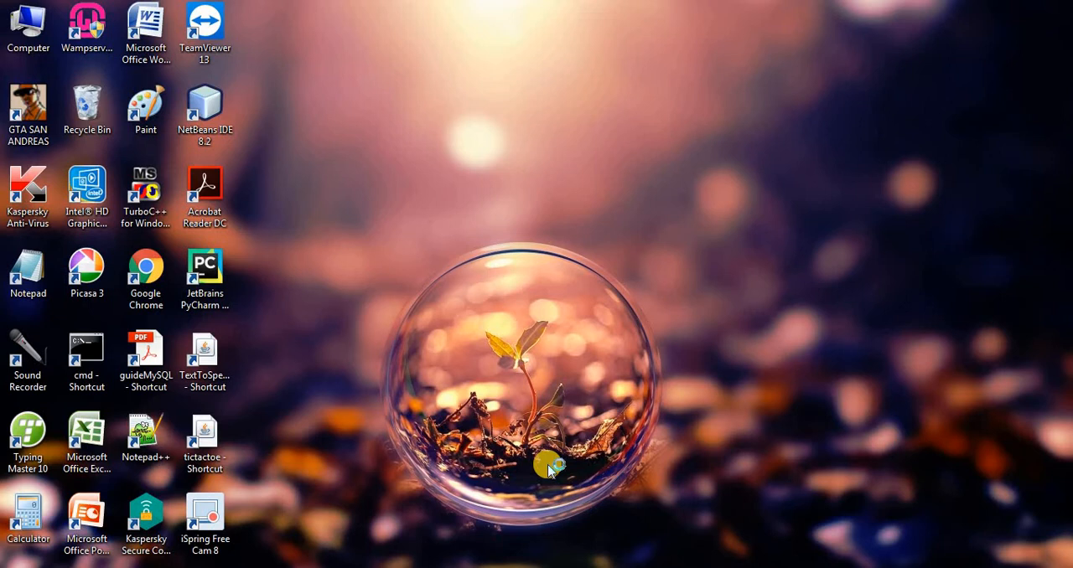
{"action": "mouse_move", "coordinate": [549, 467]}
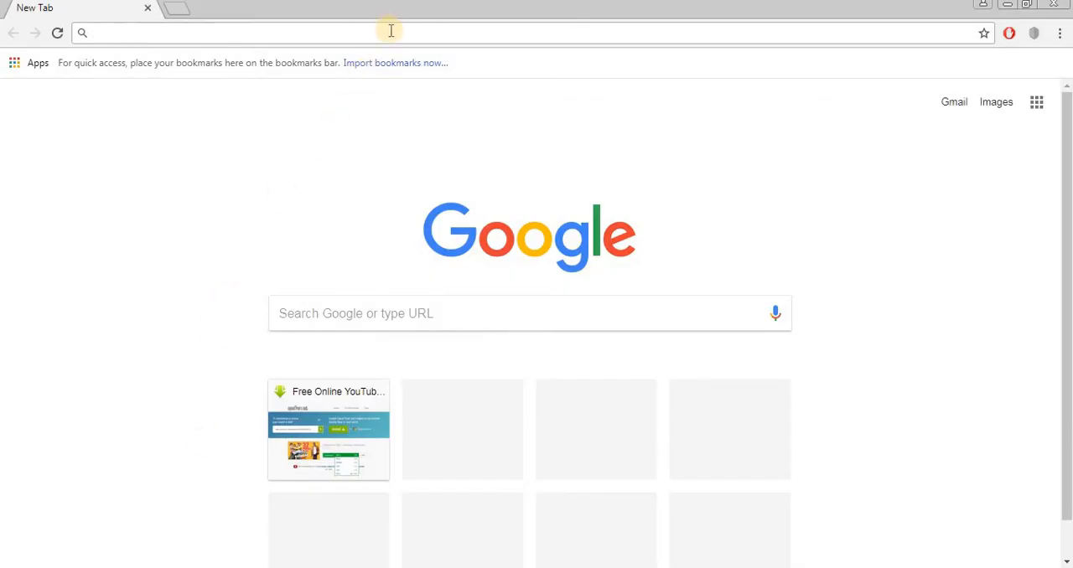
Step: Search 'freetts' in Chrome, open the FreeTTS site and follow its Download link
{"action": "type", "text": "freets"}
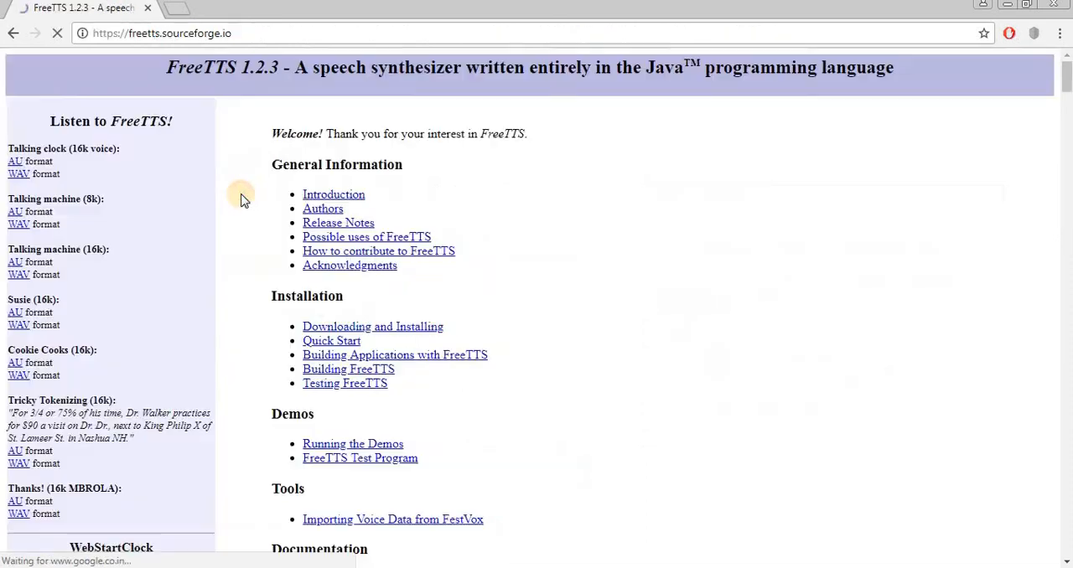
{"action": "scroll", "scroll_direction": "down", "scroll_amount": 3}
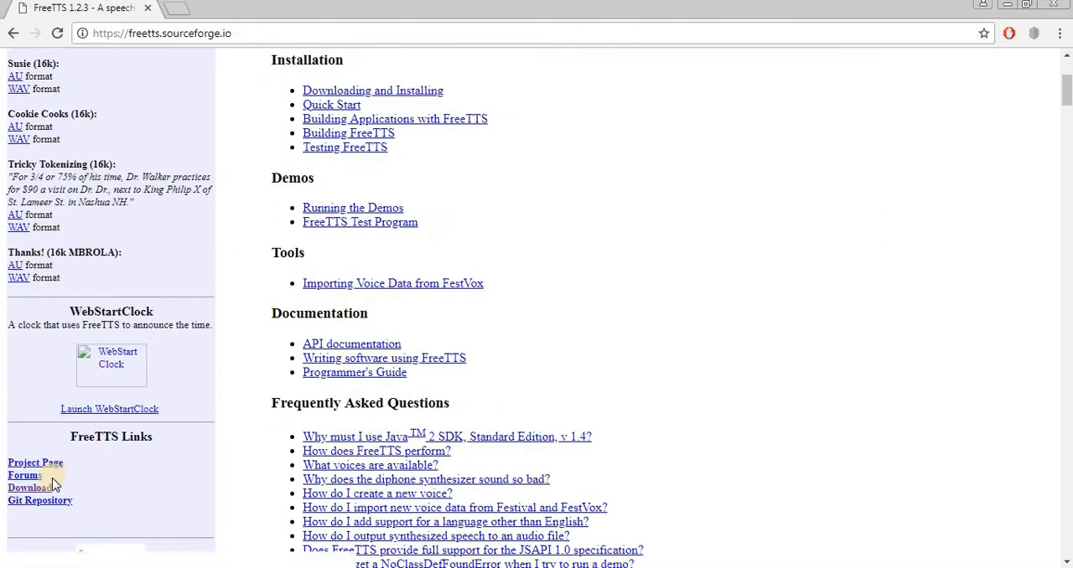
{"action": "left_click", "coordinate": [23, 475]}
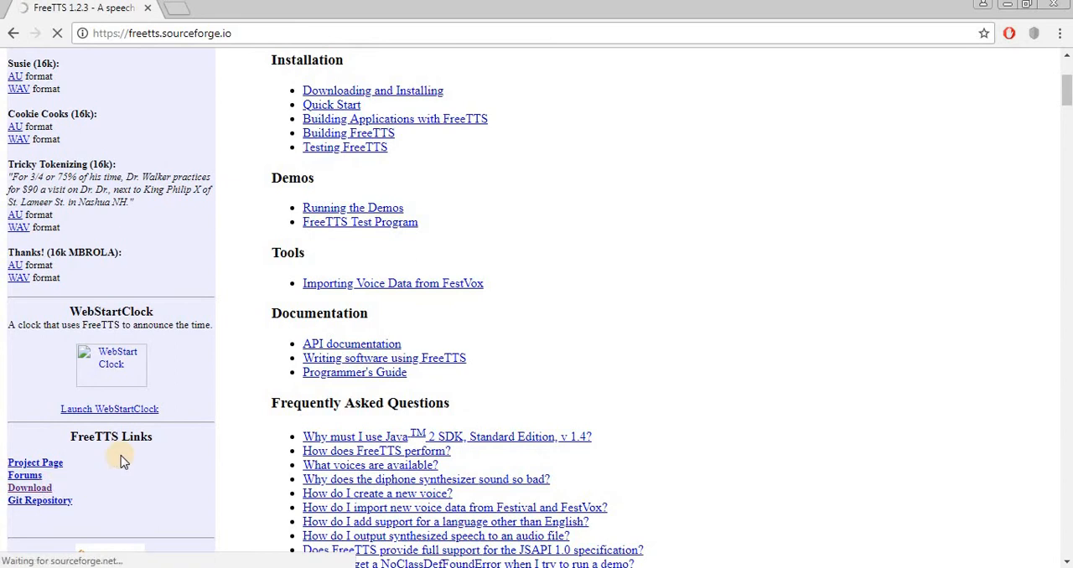
{"action": "left_click", "coordinate": [29, 488]}
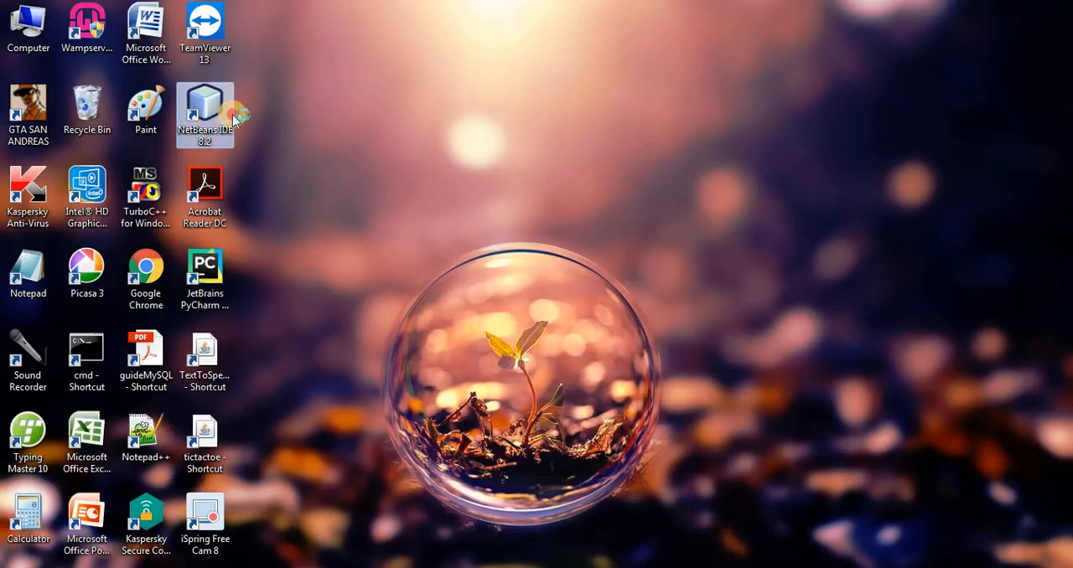
Step: Launch NetBeans and create Java Application project 'Texttospecchsoftwar' without a main class
{"action": "double_click", "coordinate": [205, 109]}
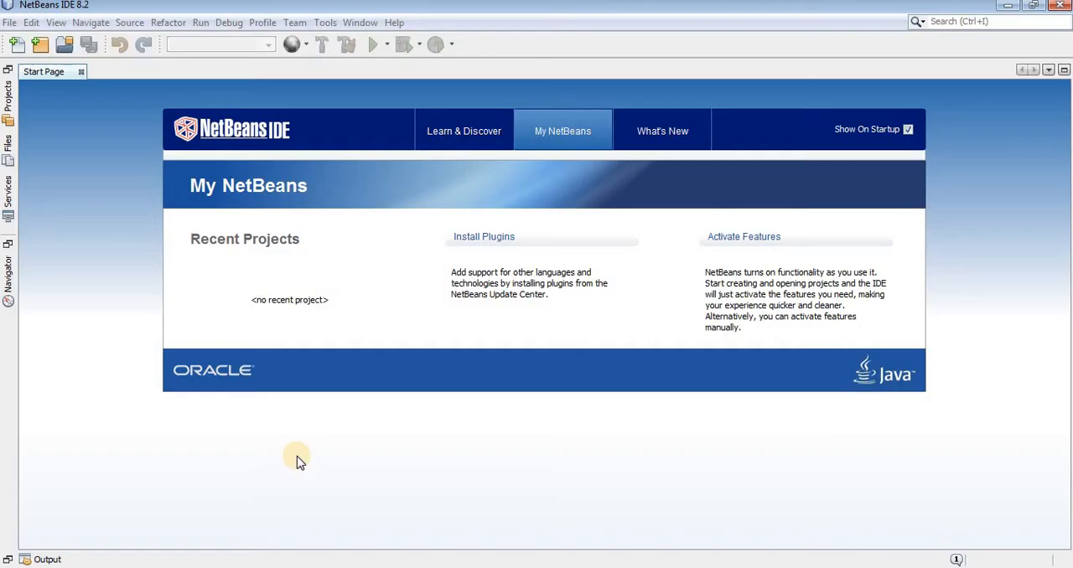
{"action": "left_click", "coordinate": [31, 23]}
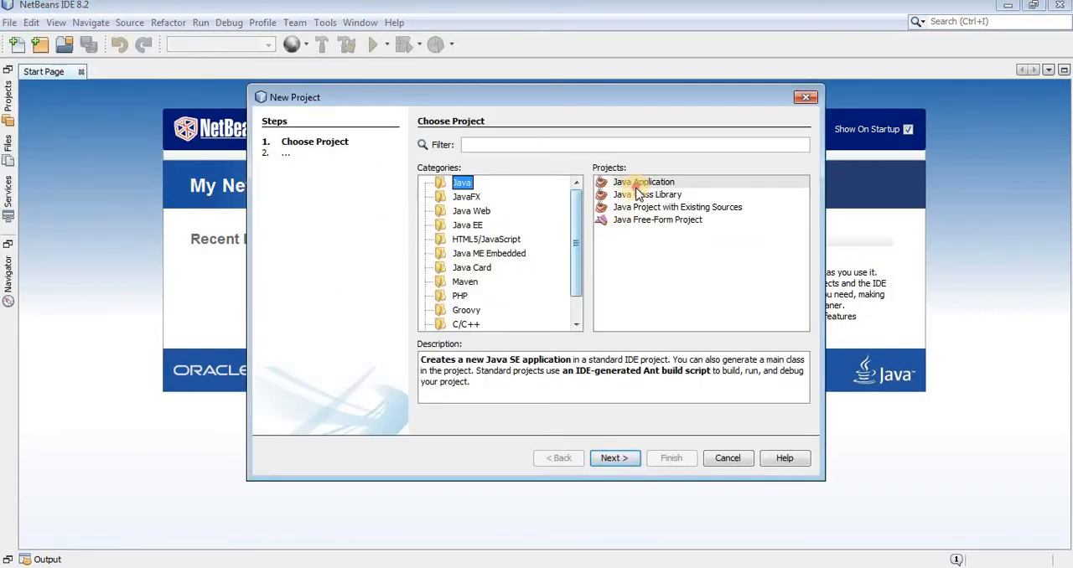
{"action": "left_click", "coordinate": [614, 457]}
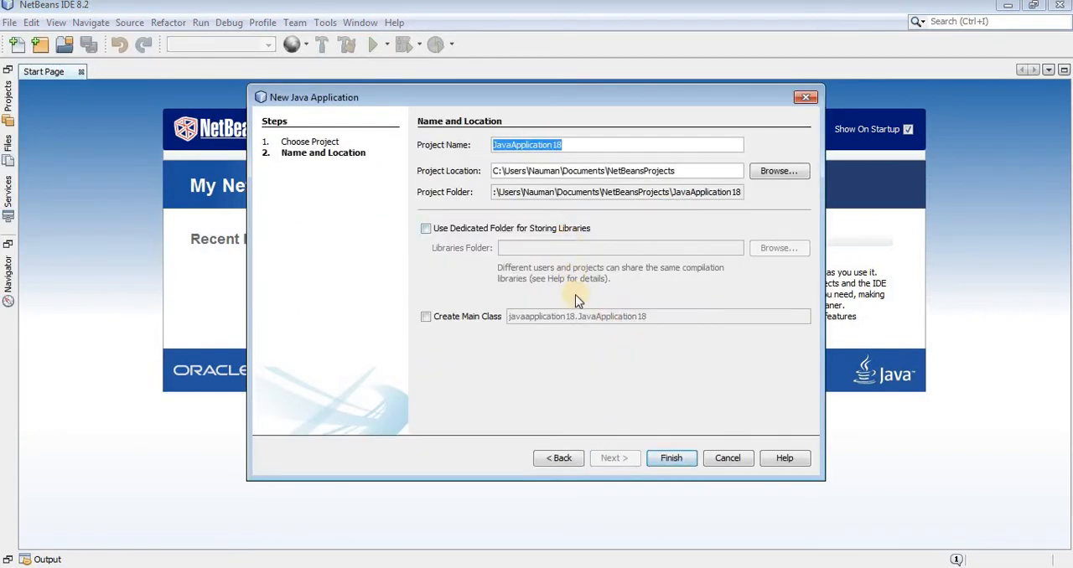
{"action": "type", "text": "Textt"}
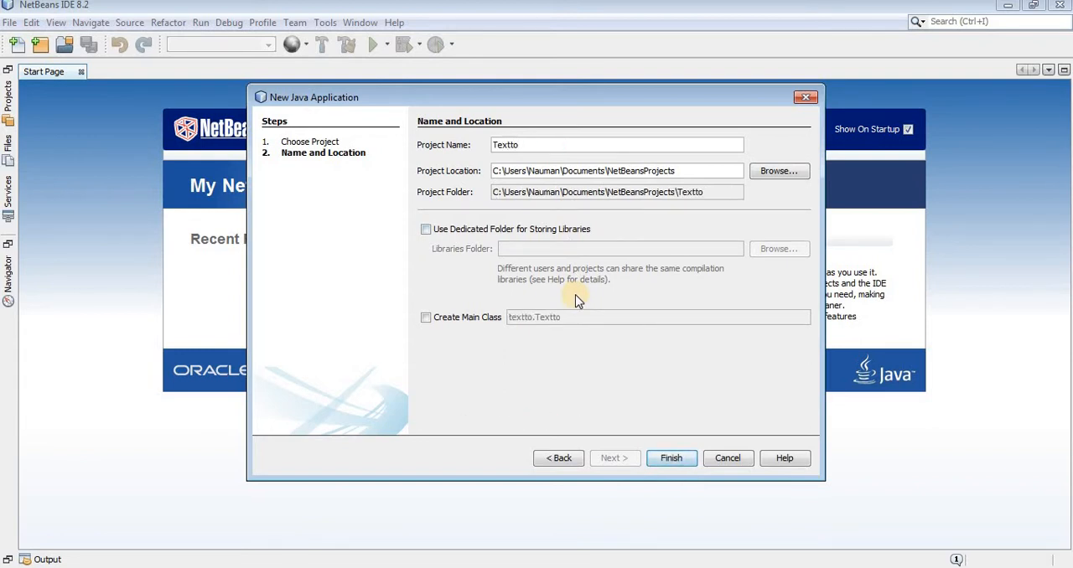
{"action": "type", "text": "ospecchs"}
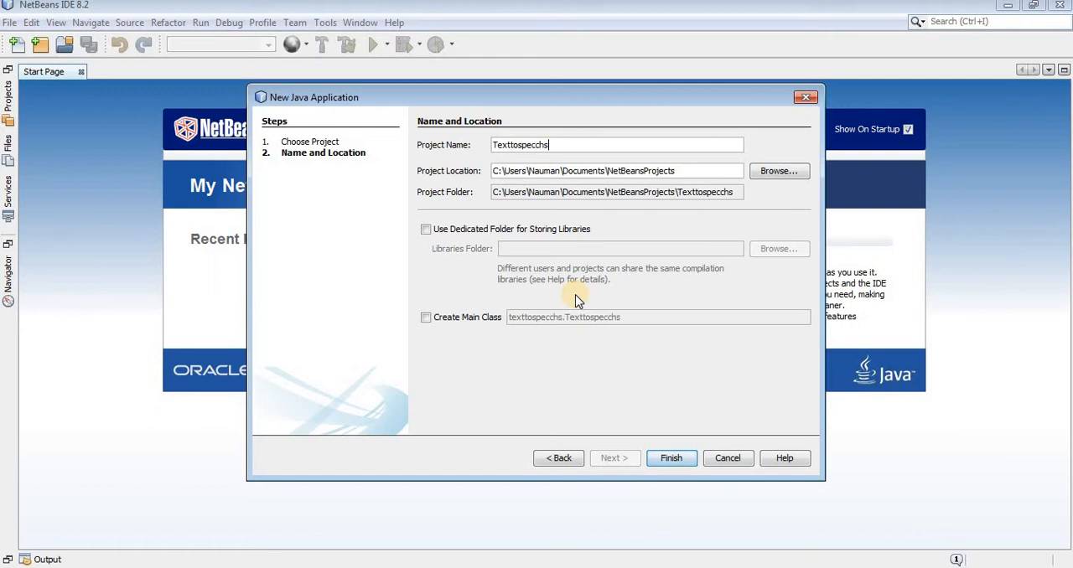
{"action": "type", "text": "oftwar"}
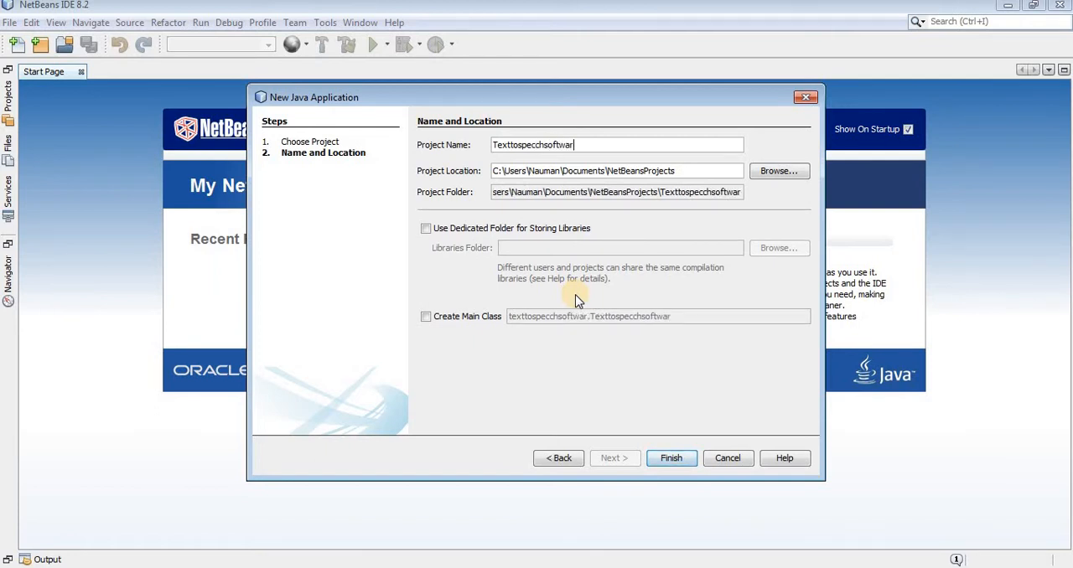
{"action": "left_click", "coordinate": [671, 457]}
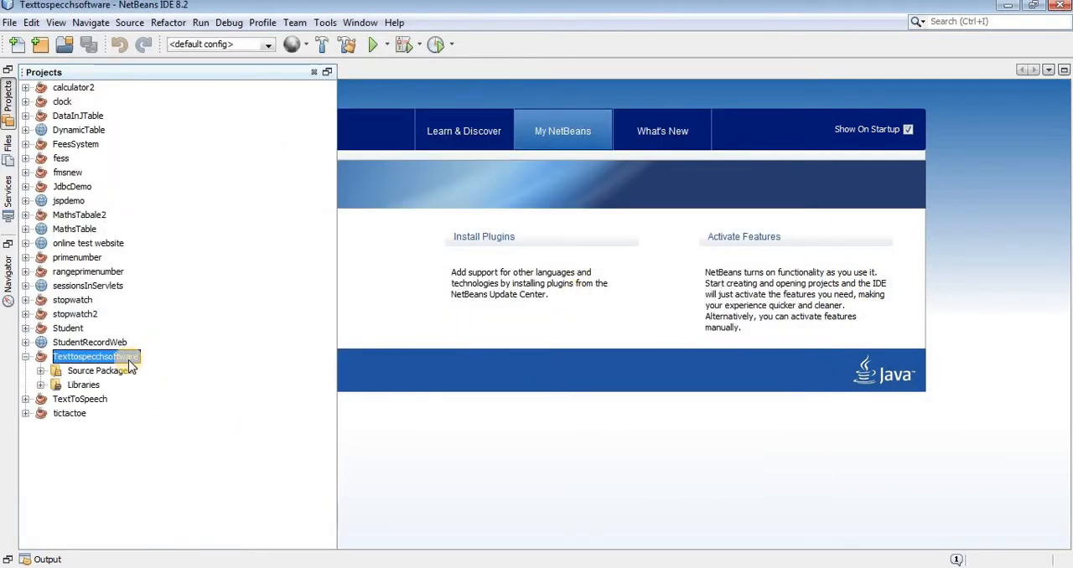
Step: Add a JFrame Form with the default name NewJFrame to the project
{"action": "right_click", "coordinate": [91, 357]}
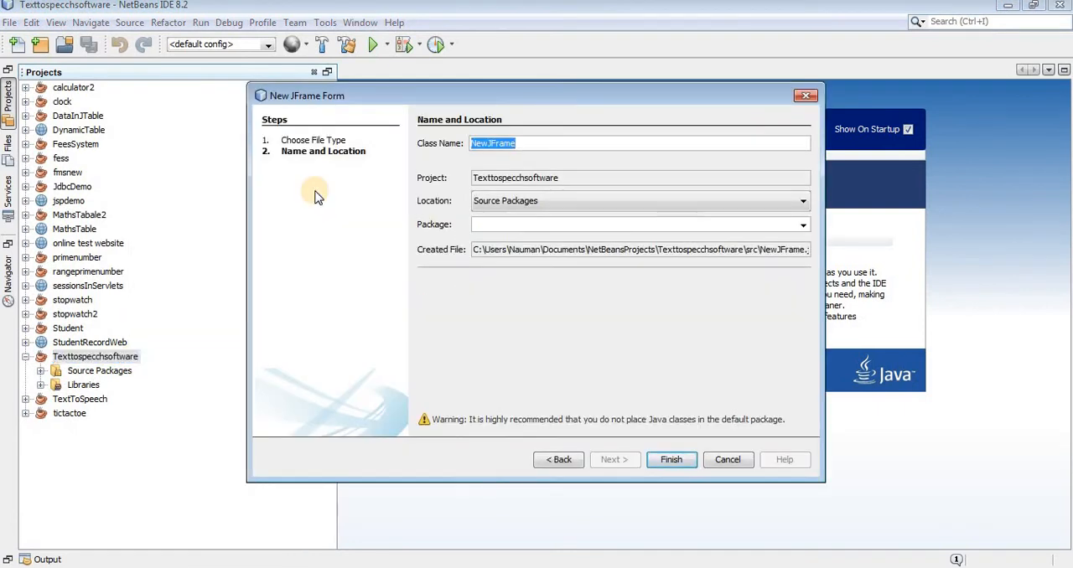
{"action": "left_click", "coordinate": [671, 459]}
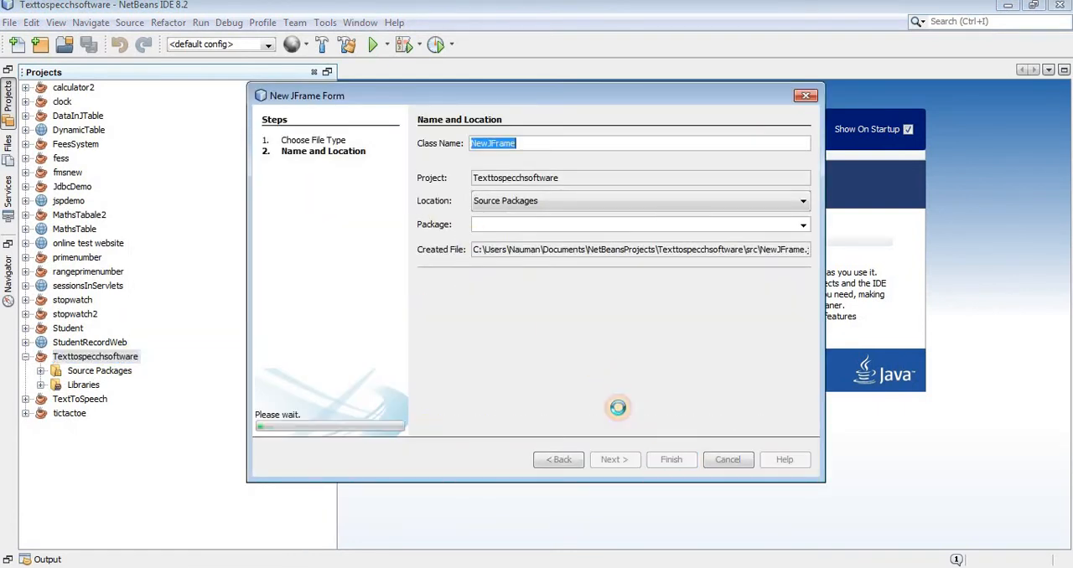
{"action": "left_click", "coordinate": [671, 459]}
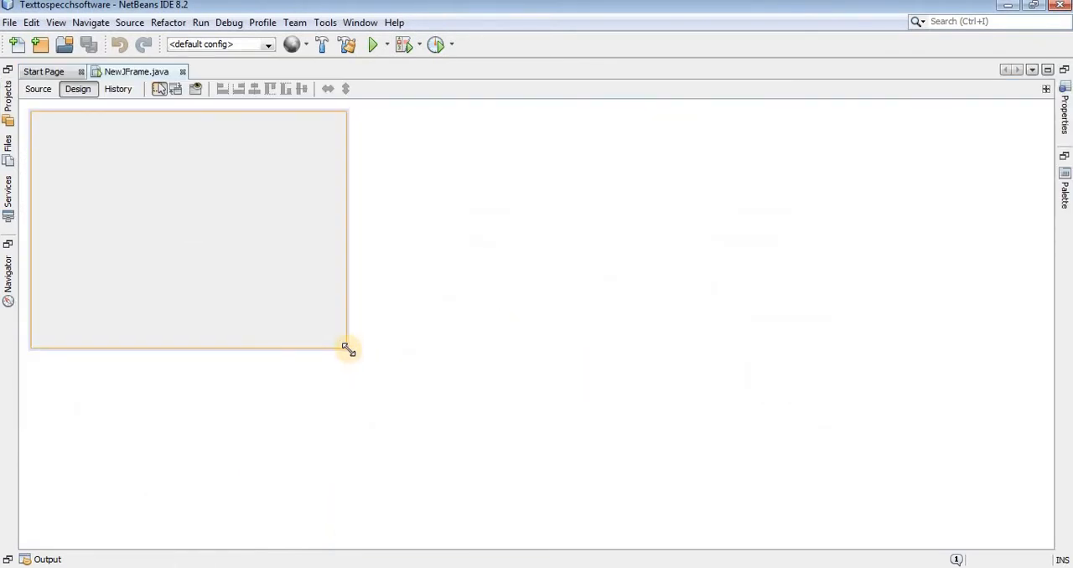
Step: Enlarge the form, stretch a large text area, and label the button below it Speek
{"action": "left_click_drag", "start_coordinate": [346, 348], "coordinate": [498, 419]}
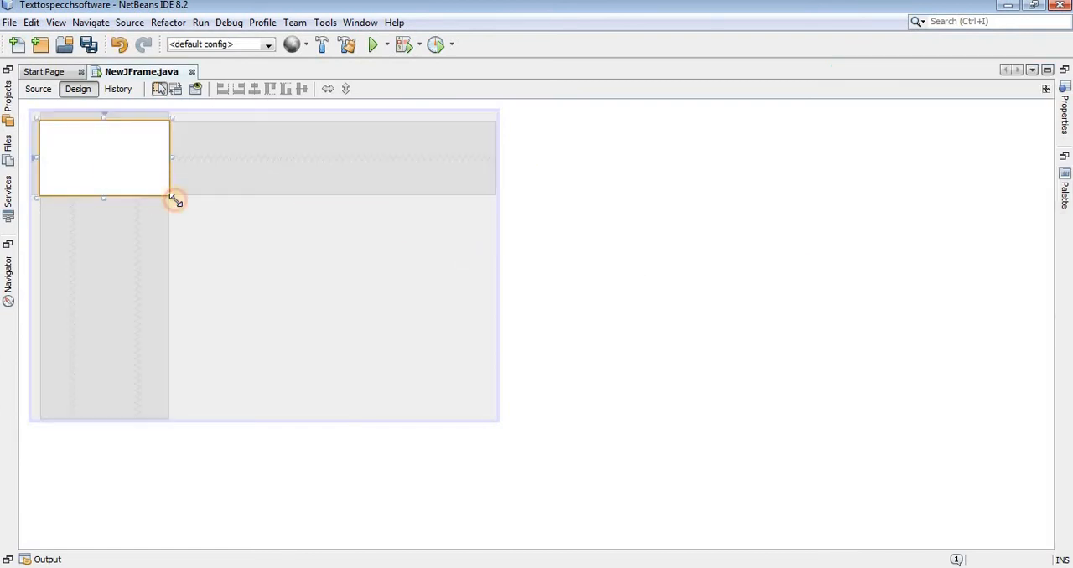
{"action": "left_click_drag", "start_coordinate": [172, 198], "coordinate": [477, 350]}
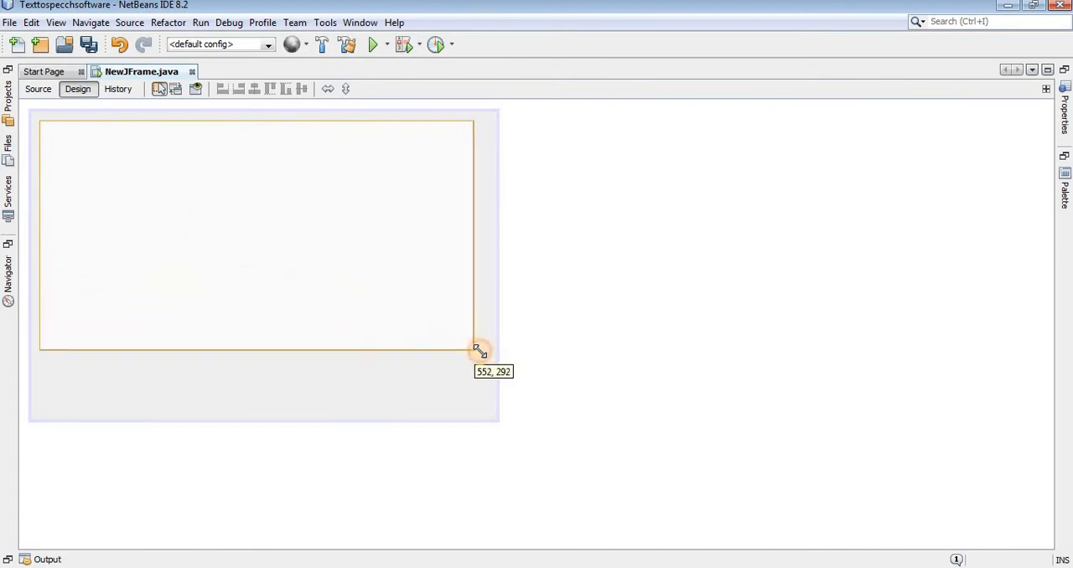
{"action": "left_click_drag", "start_coordinate": [478, 348], "coordinate": [488, 357]}
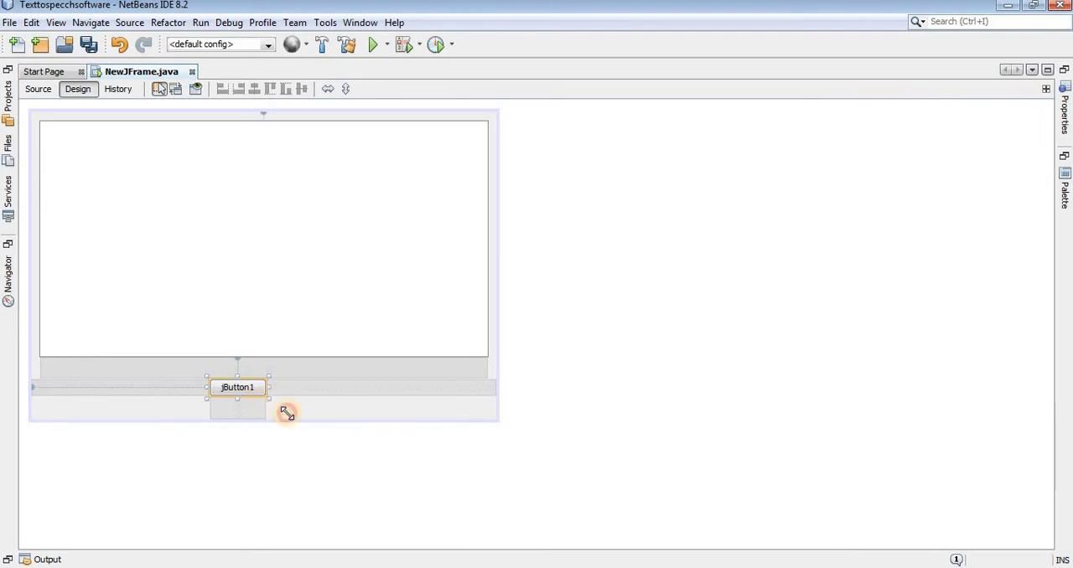
{"action": "right_click", "coordinate": [237, 387]}
{"action": "type", "text": "Speek"}
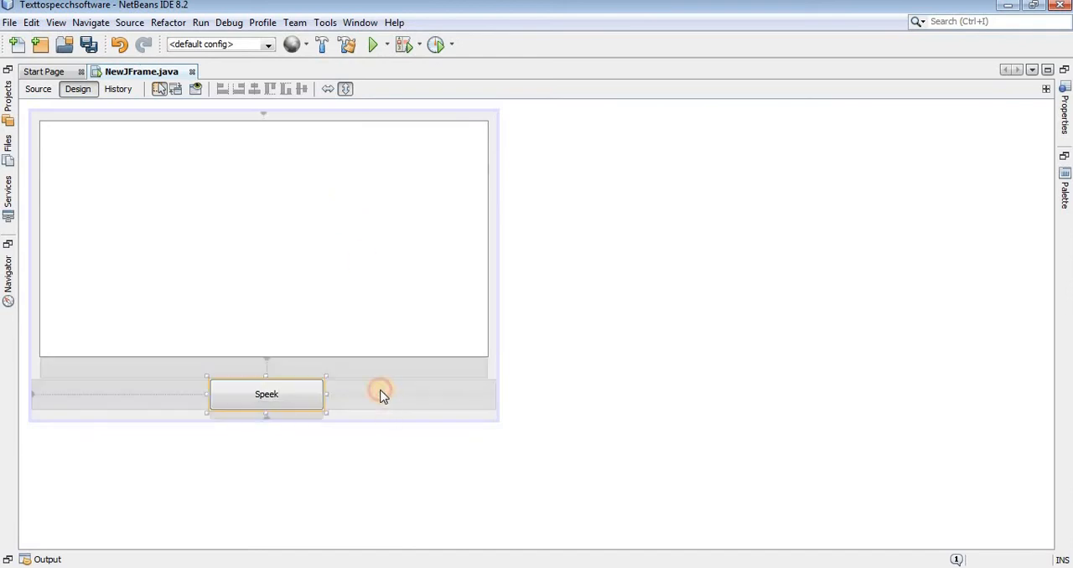
{"action": "right_click", "coordinate": [266, 394]}
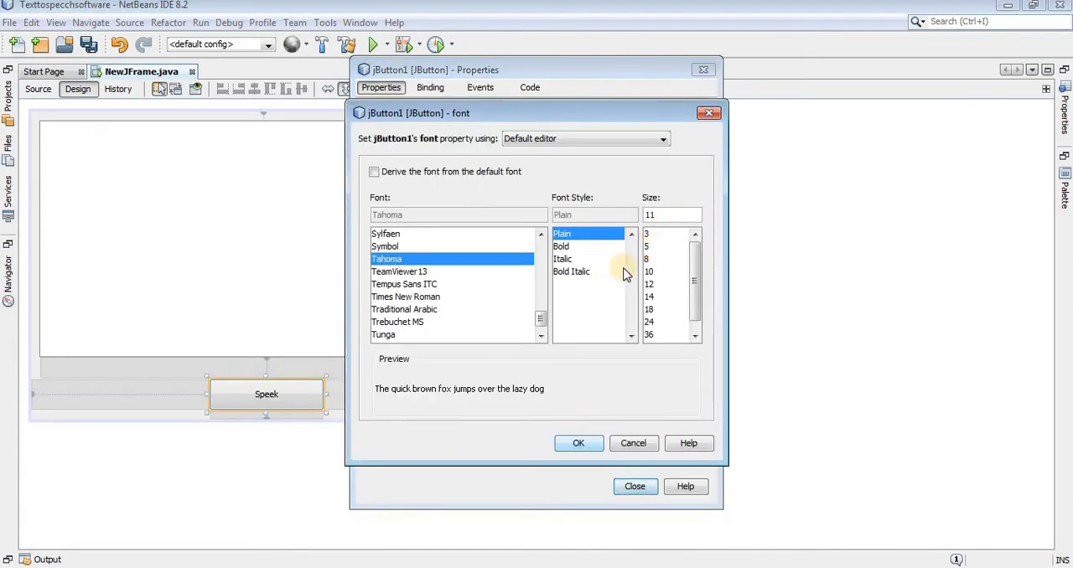
Step: Set the Speek button font to Times New Roman 24 and the text area font size to 24
{"action": "left_click", "coordinate": [405, 297]}
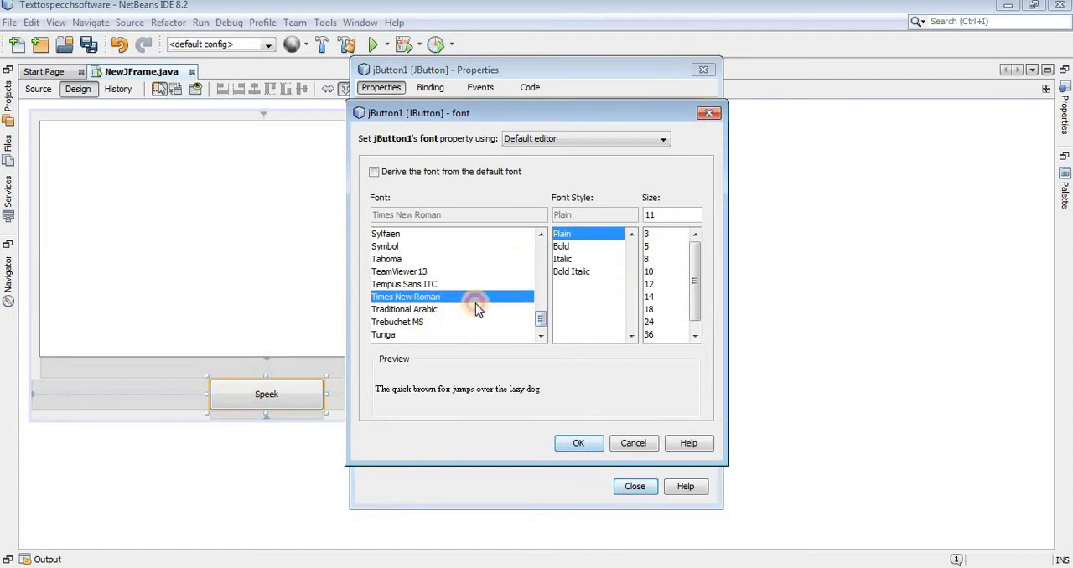
{"action": "left_click", "coordinate": [649, 322]}
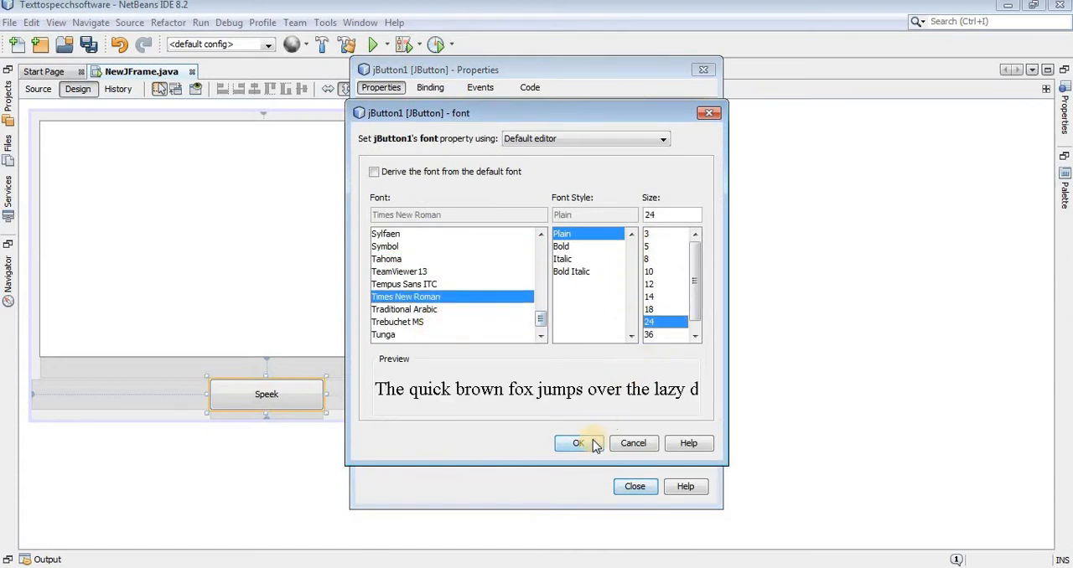
{"action": "left_click", "coordinate": [577, 444]}
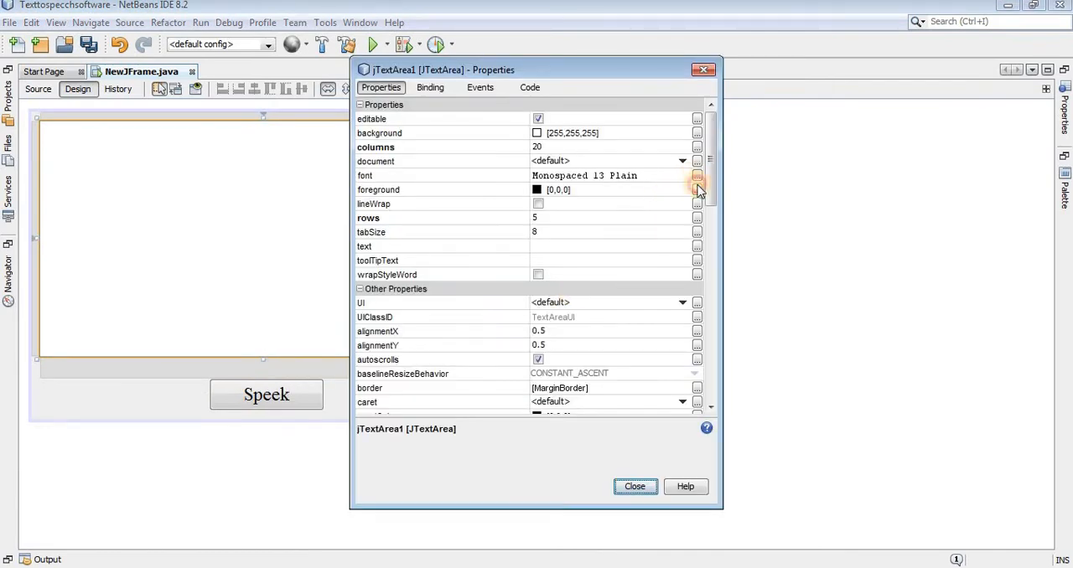
{"action": "left_click", "coordinate": [697, 175]}
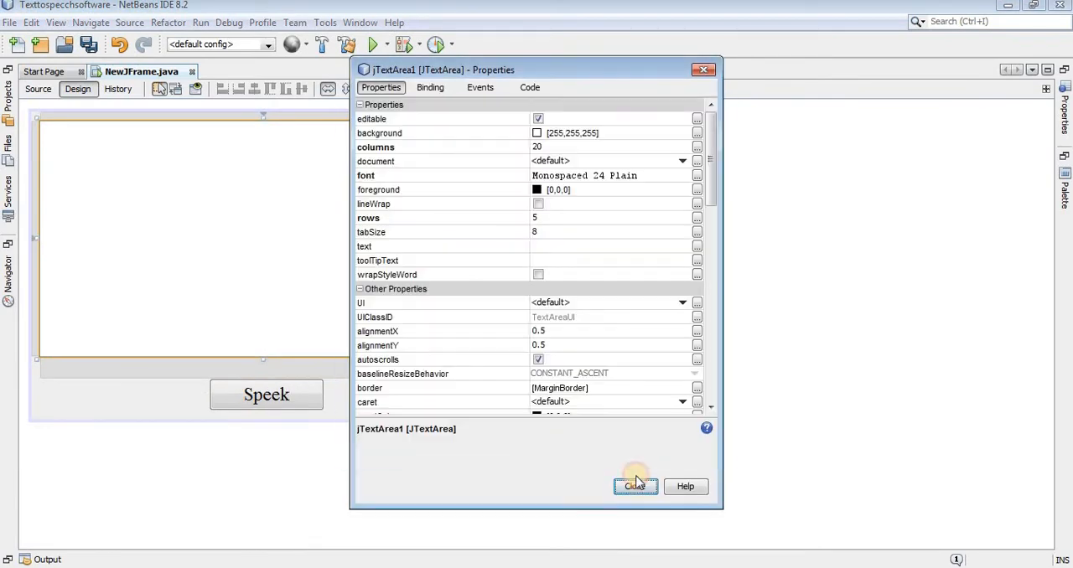
{"action": "left_click", "coordinate": [634, 486]}
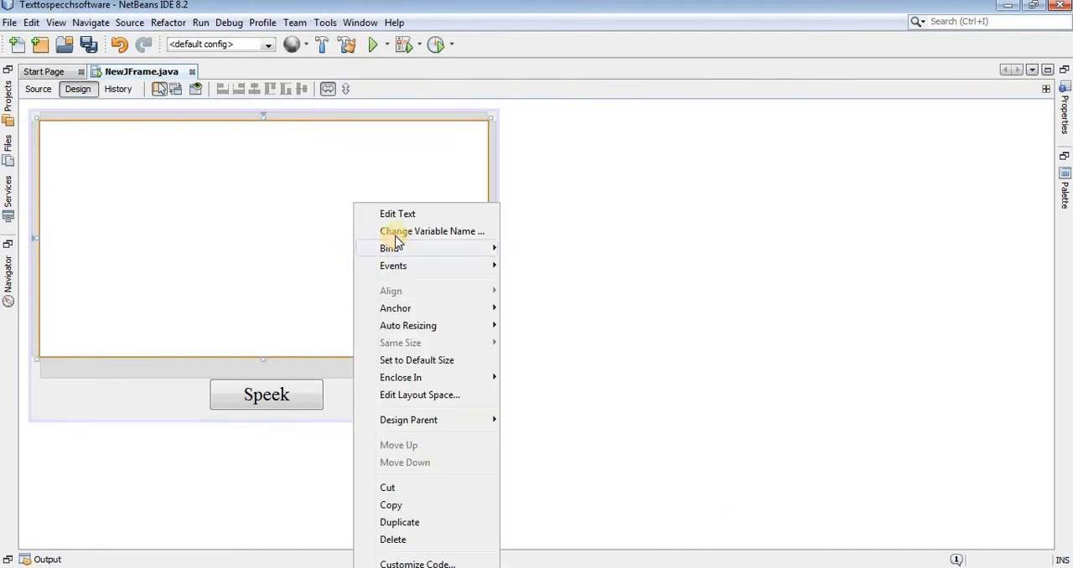
Step: Rename the text area's variable to area
{"action": "left_click", "coordinate": [431, 232]}
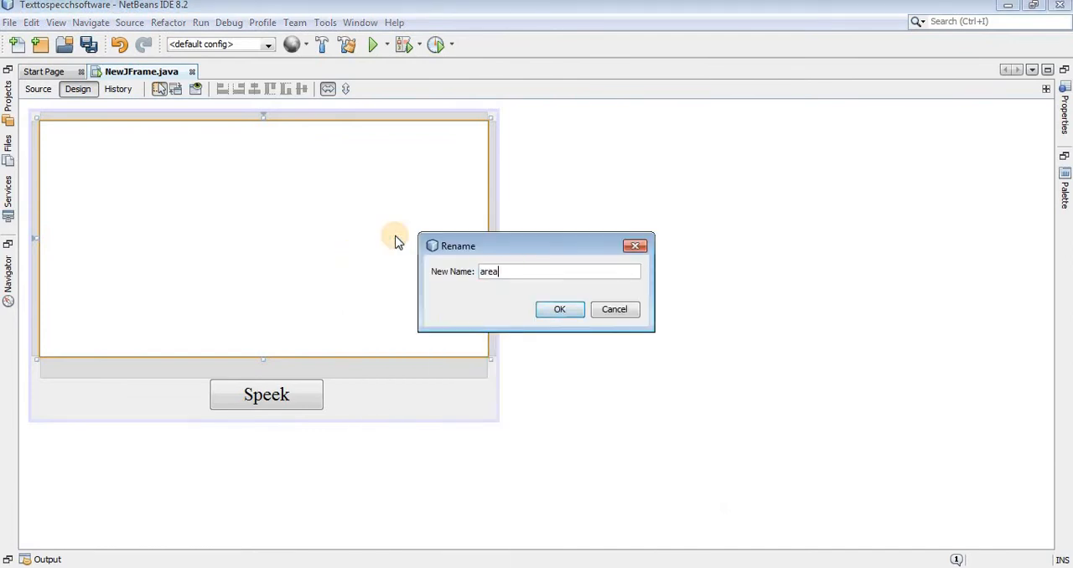
{"action": "left_click", "coordinate": [559, 310]}
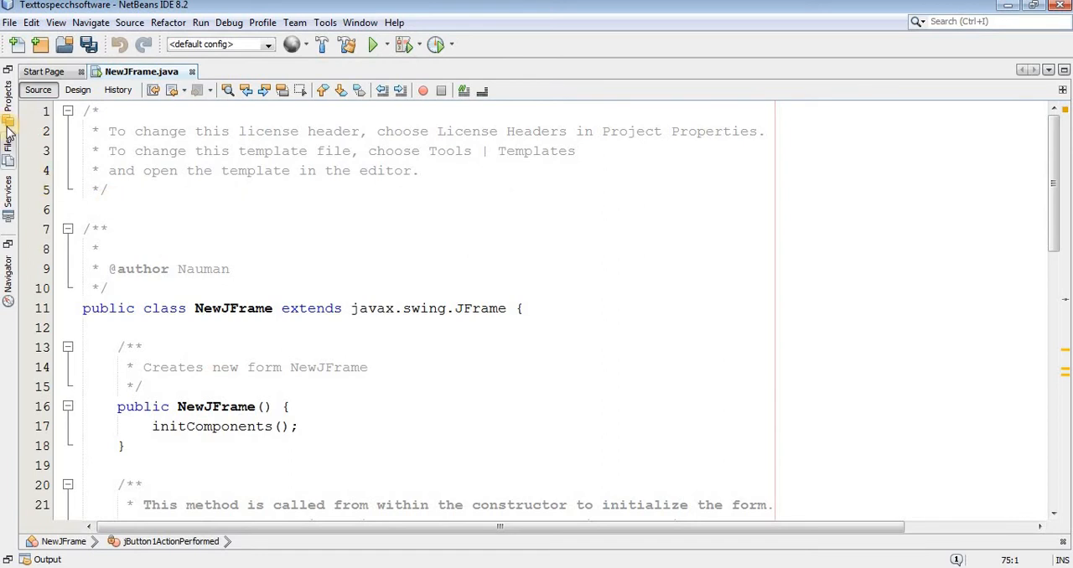
Step: Add all FreeTTS lib JARs, cmu_time_awb through mbrola, to the project's Libraries
{"action": "left_click", "coordinate": [9, 109]}
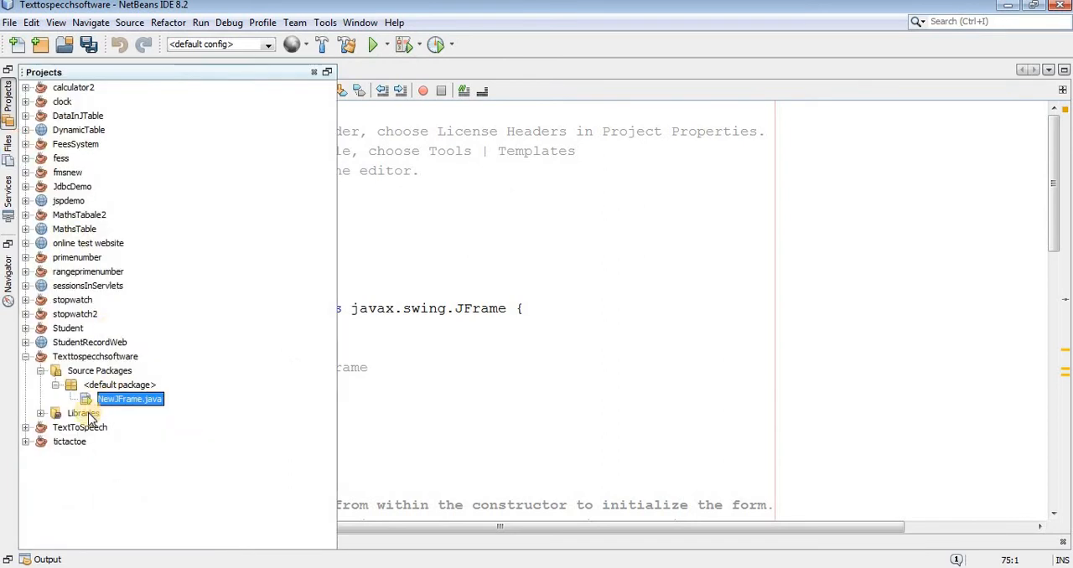
{"action": "right_click", "coordinate": [71, 413]}
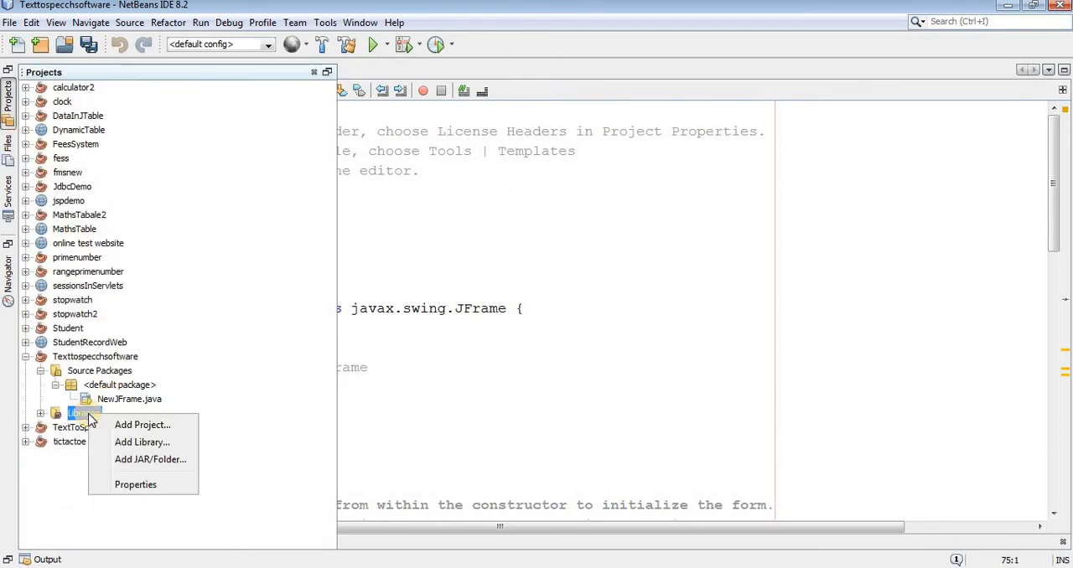
{"action": "left_click", "coordinate": [150, 460]}
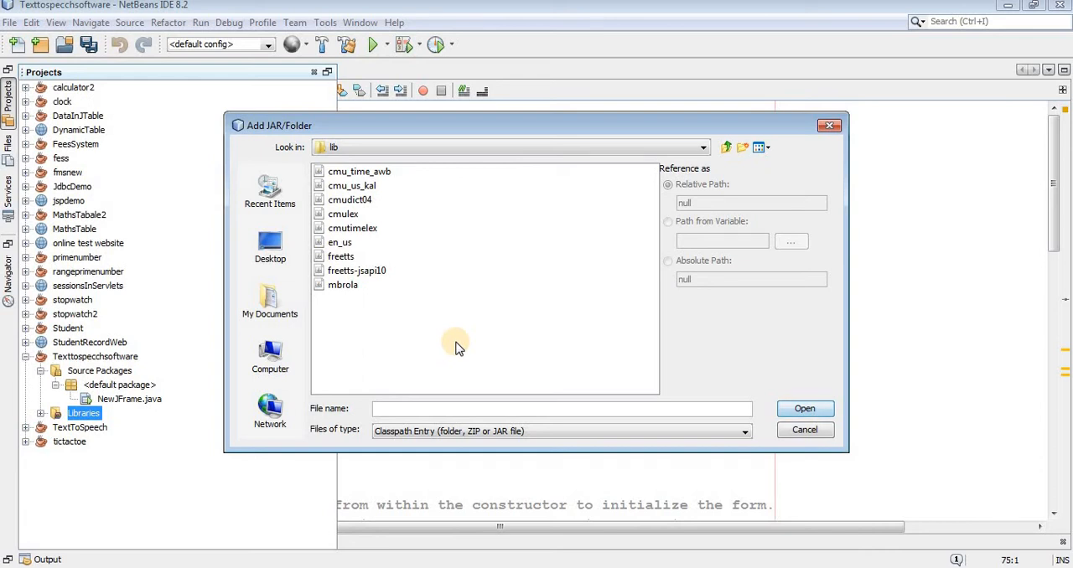
{"action": "left_click", "coordinate": [562, 410]}
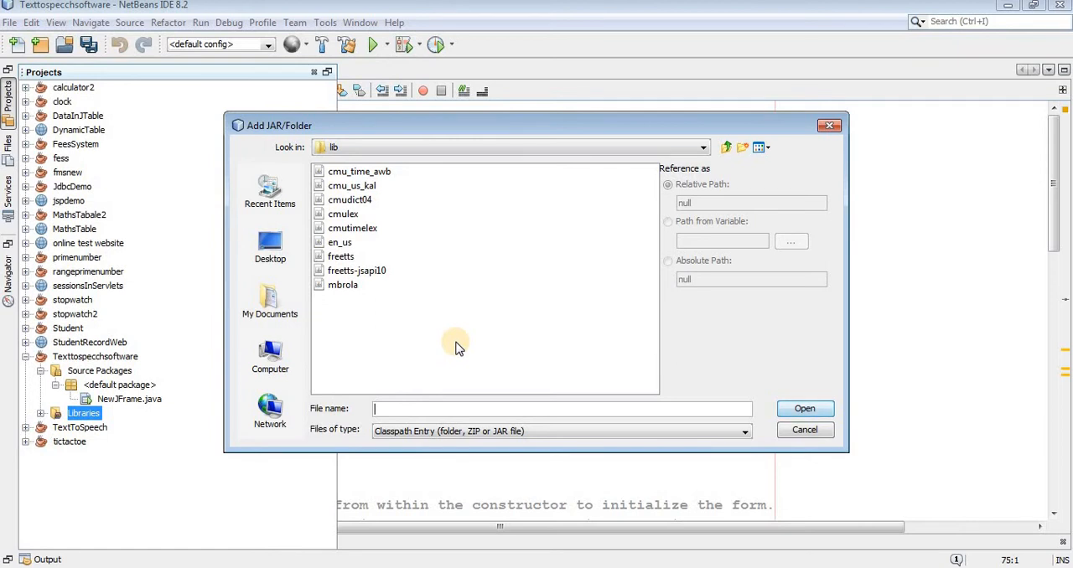
{"action": "mouse_move", "coordinate": [363, 317]}
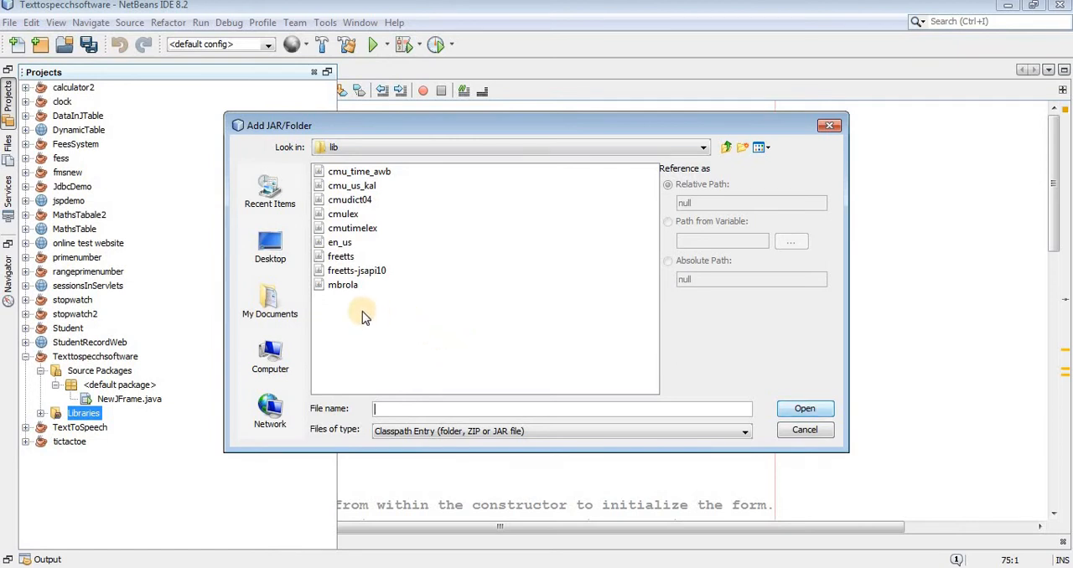
{"action": "mouse_move", "coordinate": [369, 320]}
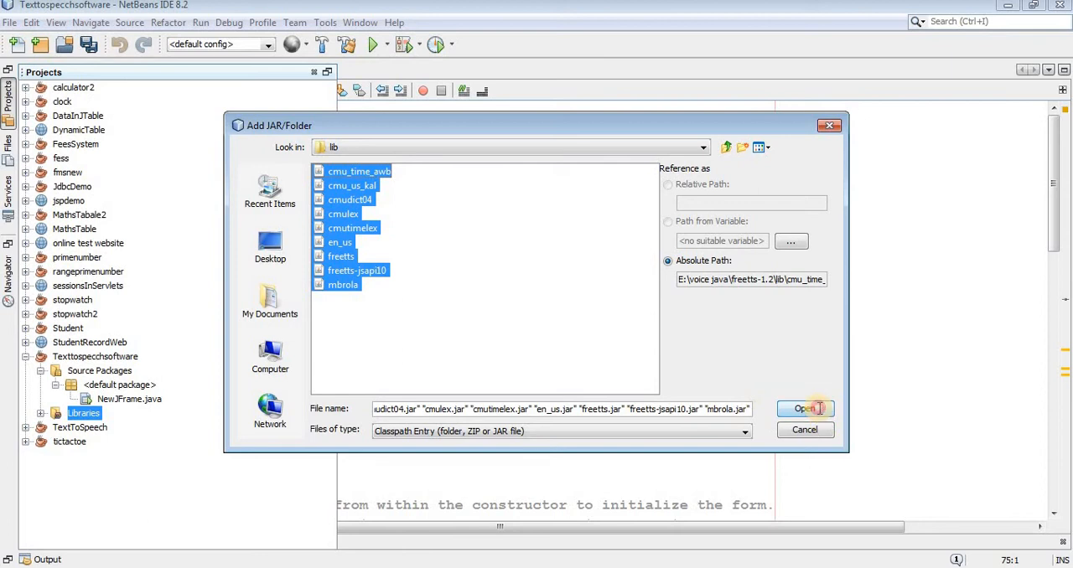
{"action": "left_click", "coordinate": [803, 408]}
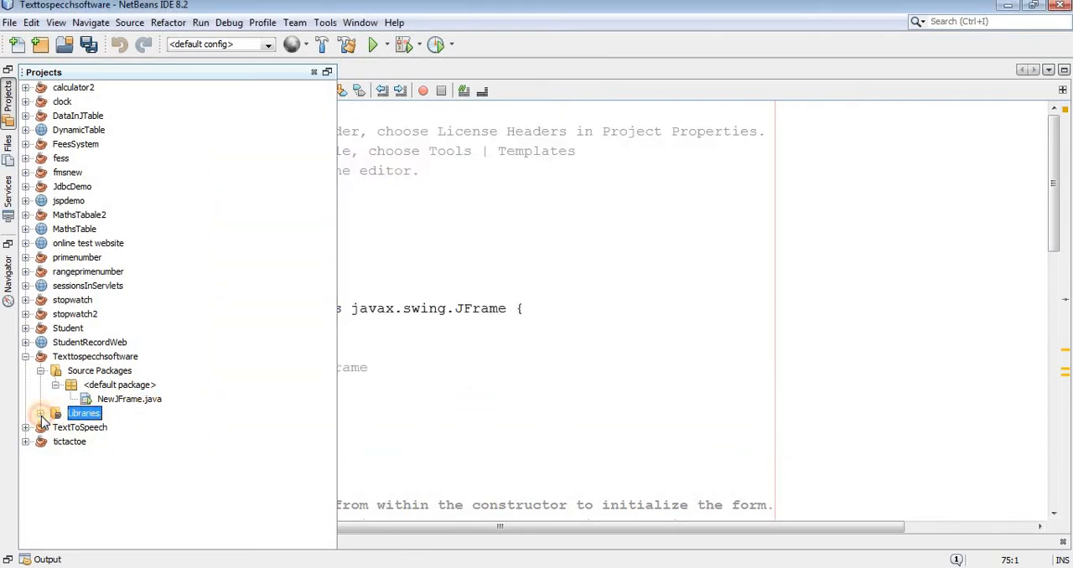
Step: Declare Voice voice in jButton1ActionPerformed and add the FreeTTS Voice import
{"action": "left_click", "coordinate": [44, 413]}
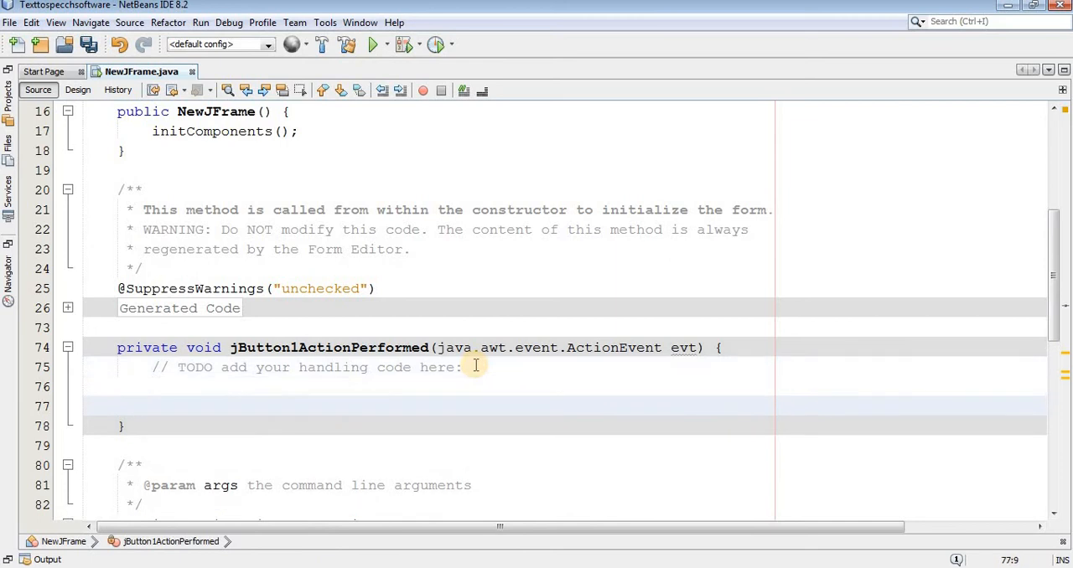
{"action": "type", "text": "Voice"}
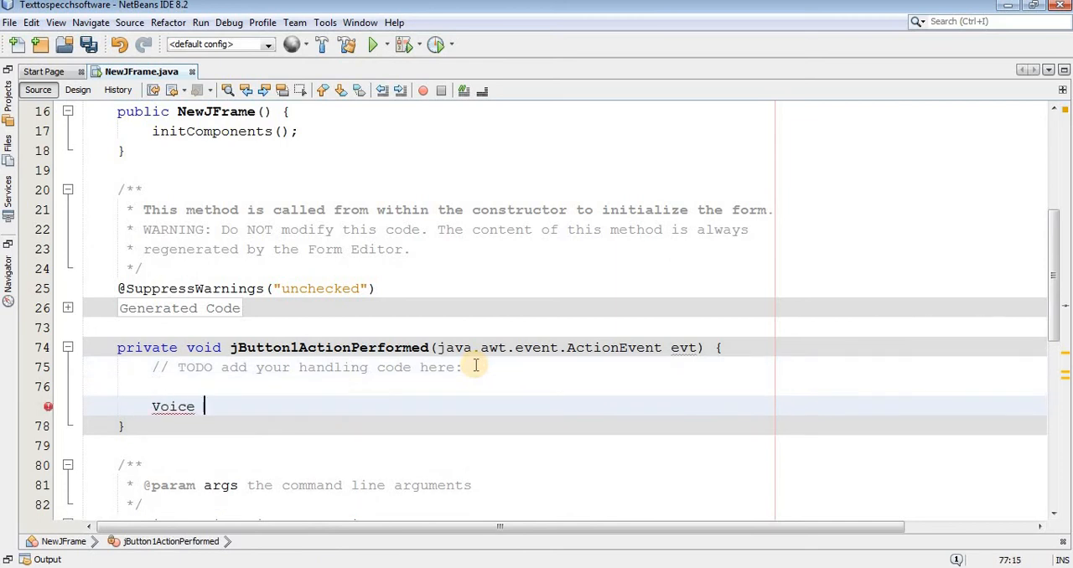
{"action": "type", "text": "voi"}
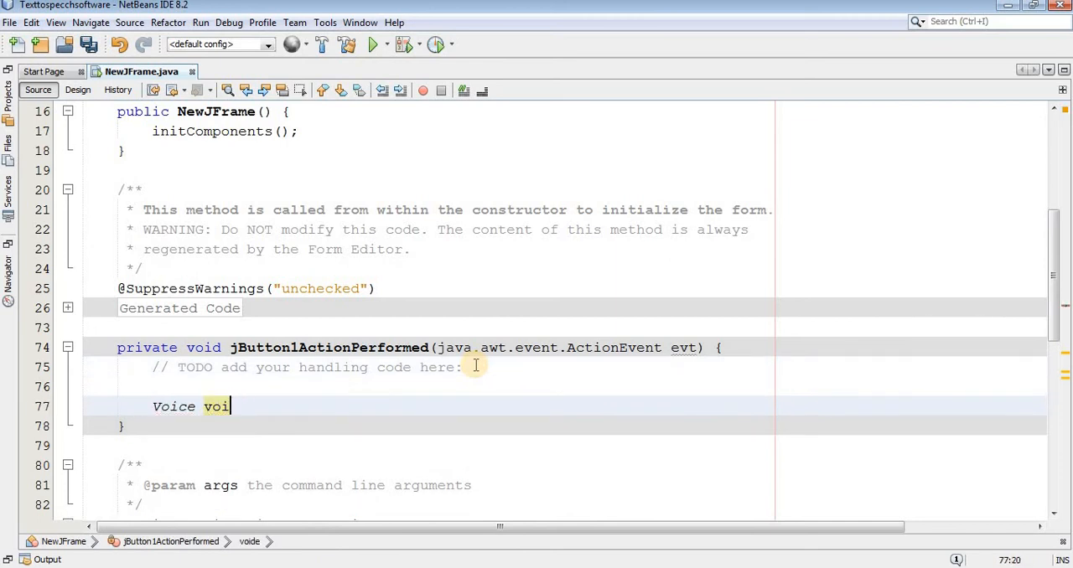
{"action": "type", "text": "cce"}
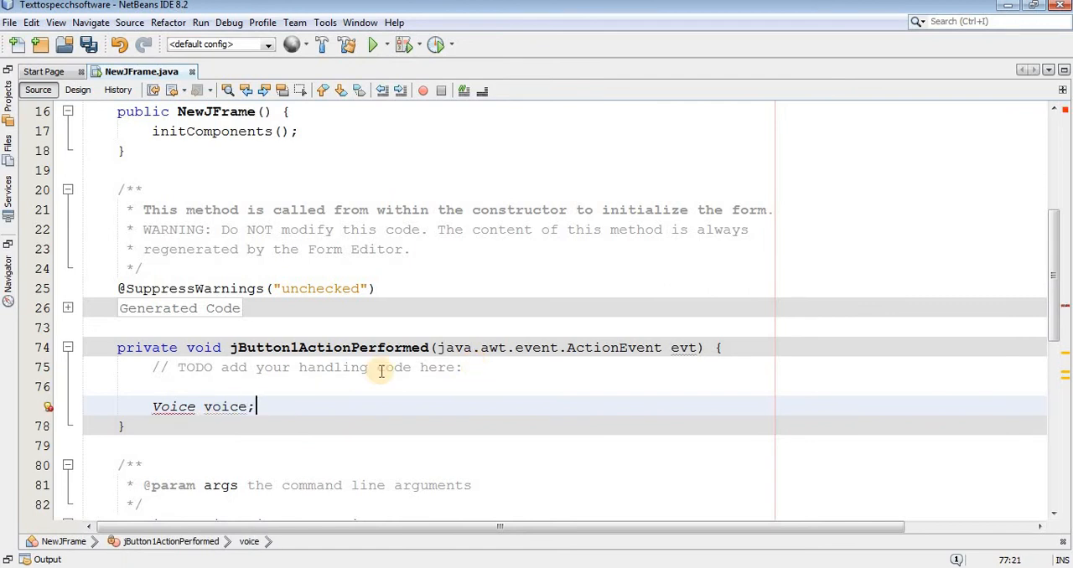
{"action": "left_click", "coordinate": [48, 407]}
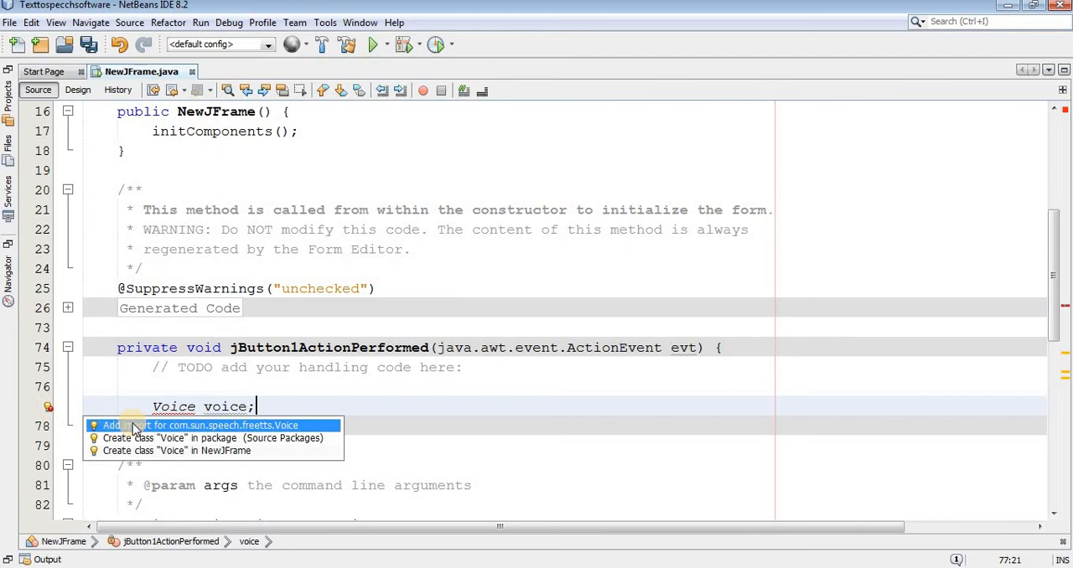
{"action": "mouse_move", "coordinate": [134, 428]}
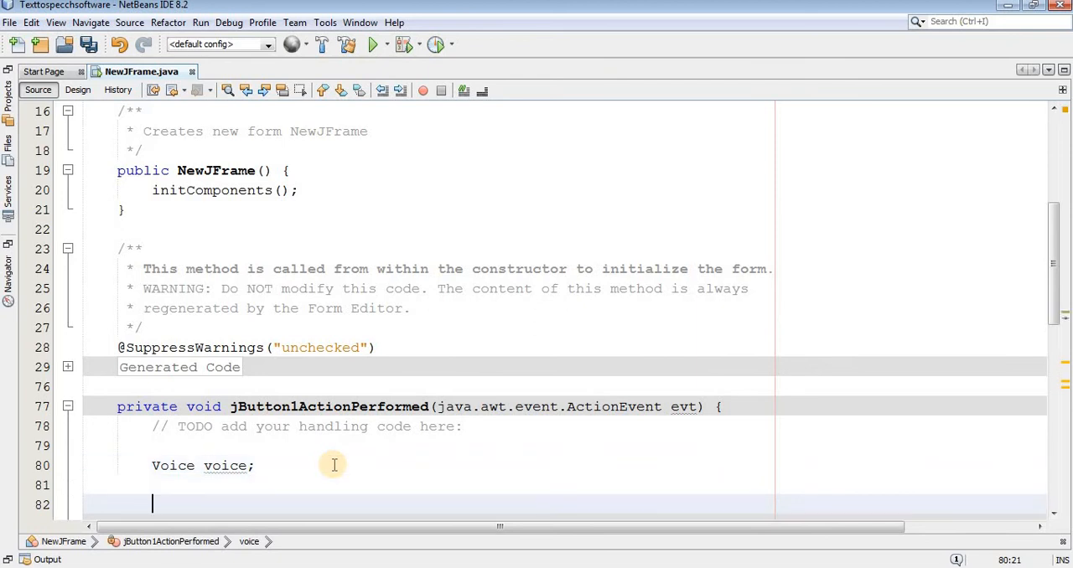
Step: Declare VoiceManager vm = VoiceManager.getInstance() in the handler
{"action": "type", "text": "V"}
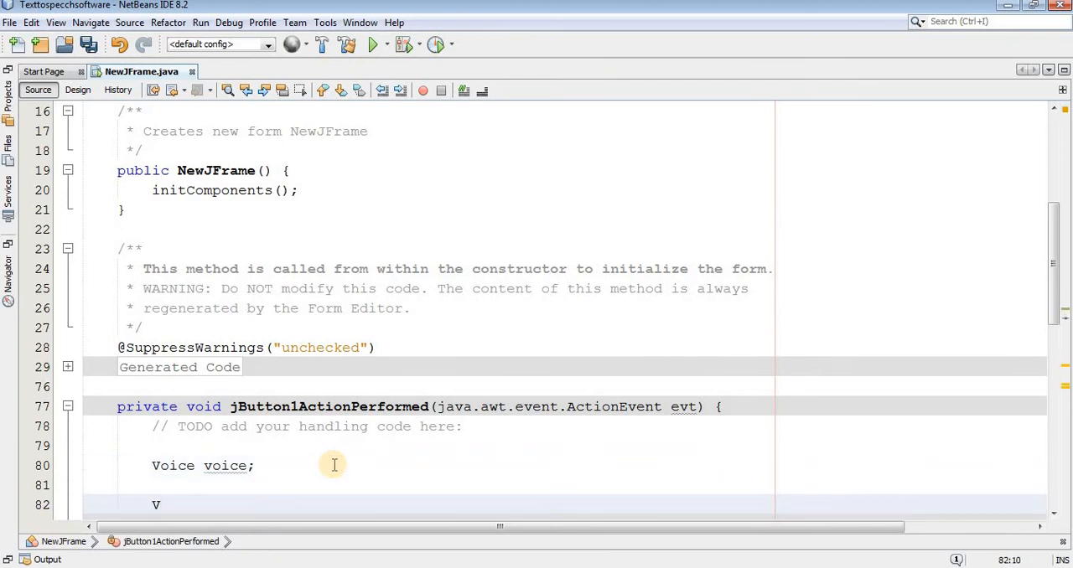
{"action": "type", "text": "oiceM"}
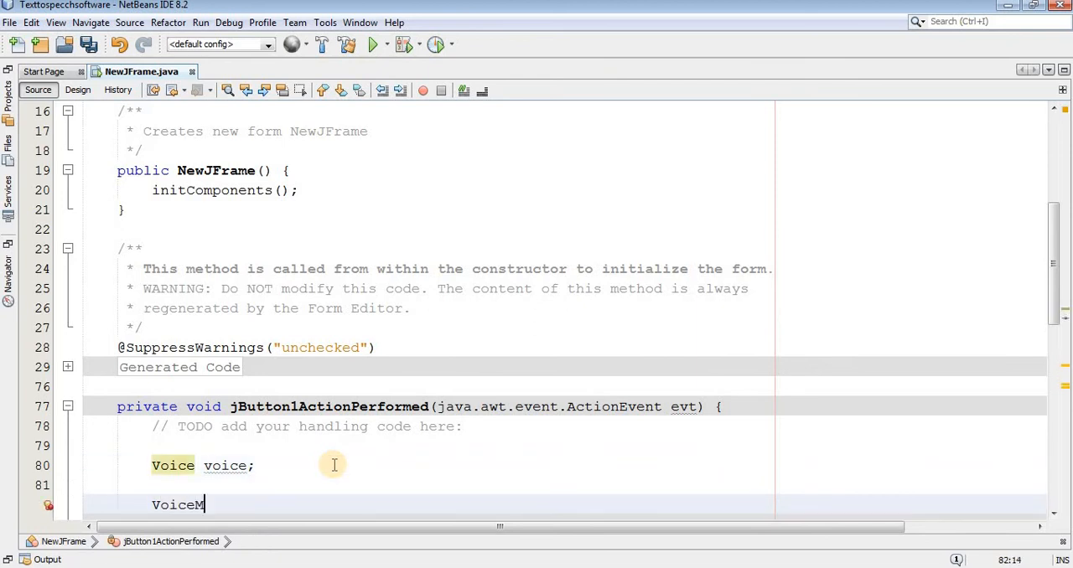
{"action": "type", "text": "anager"}
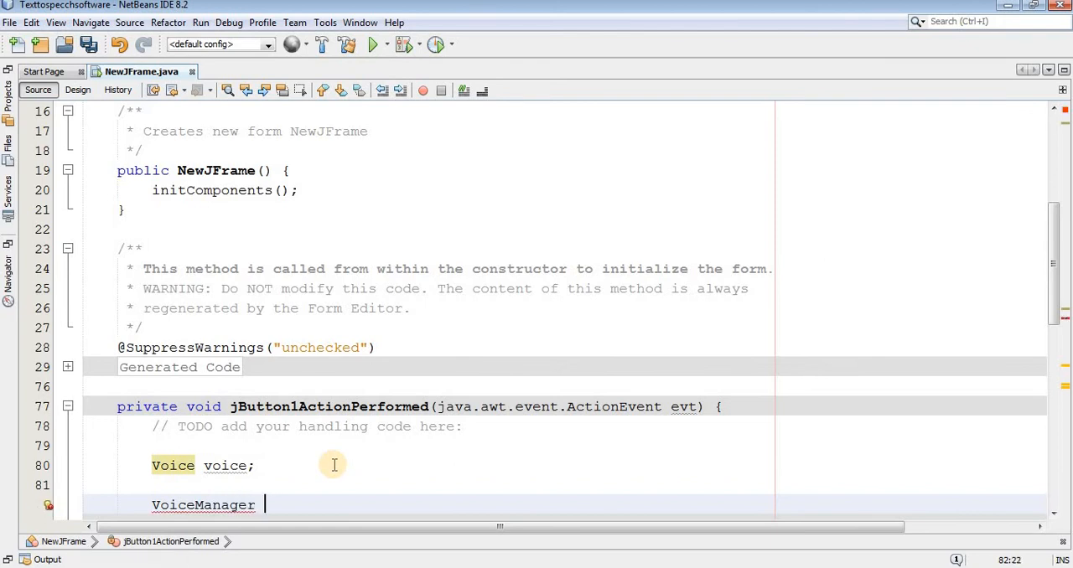
{"action": "type", "text": "vm = Voice"}
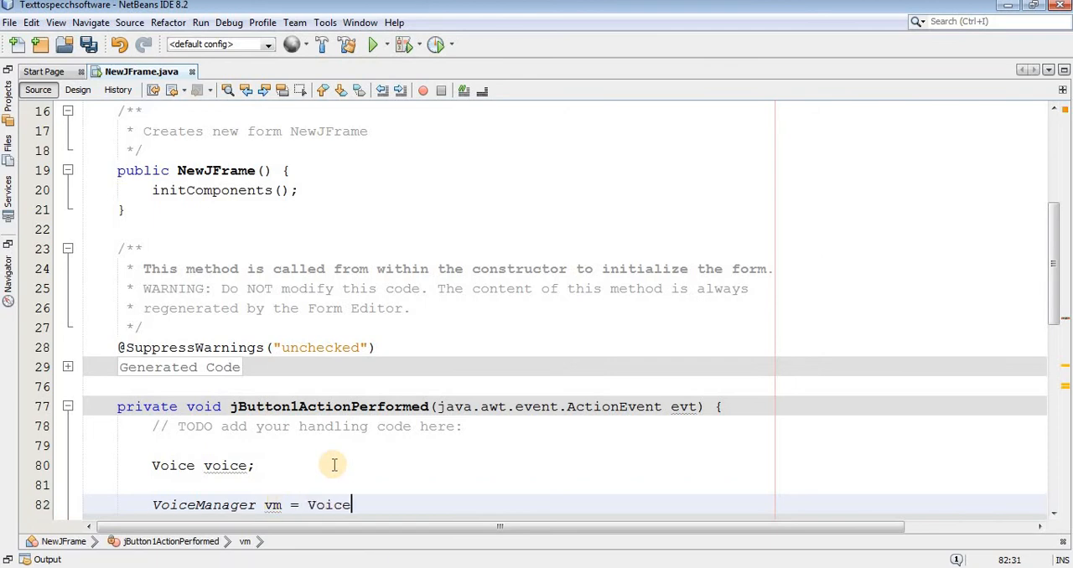
{"action": "type", "text": "Manager.getInstance();"}
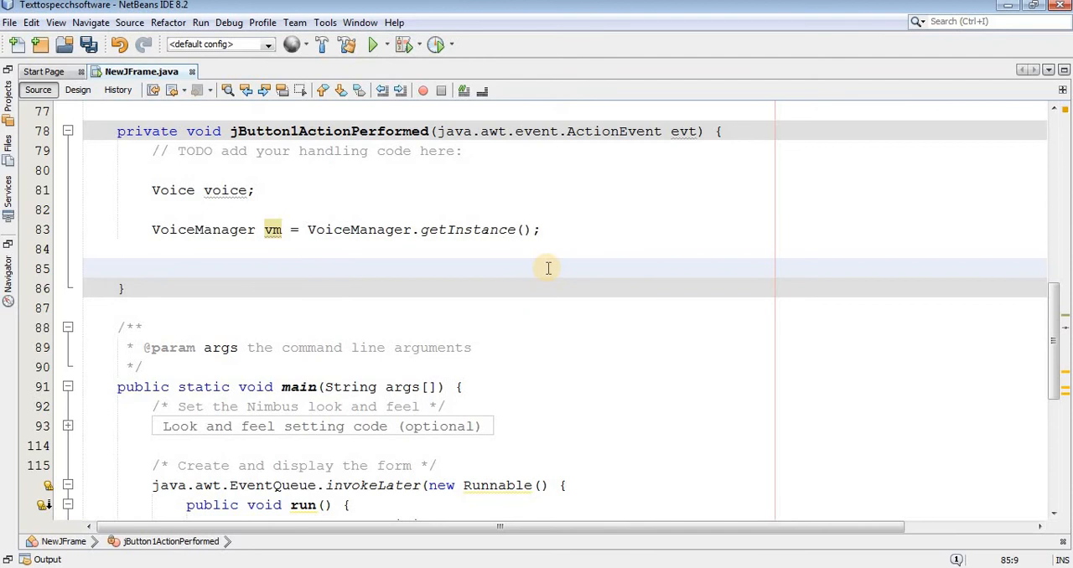
Step: Assign voice = vm.getVoice("kevin16")
{"action": "type", "text": "voice"}
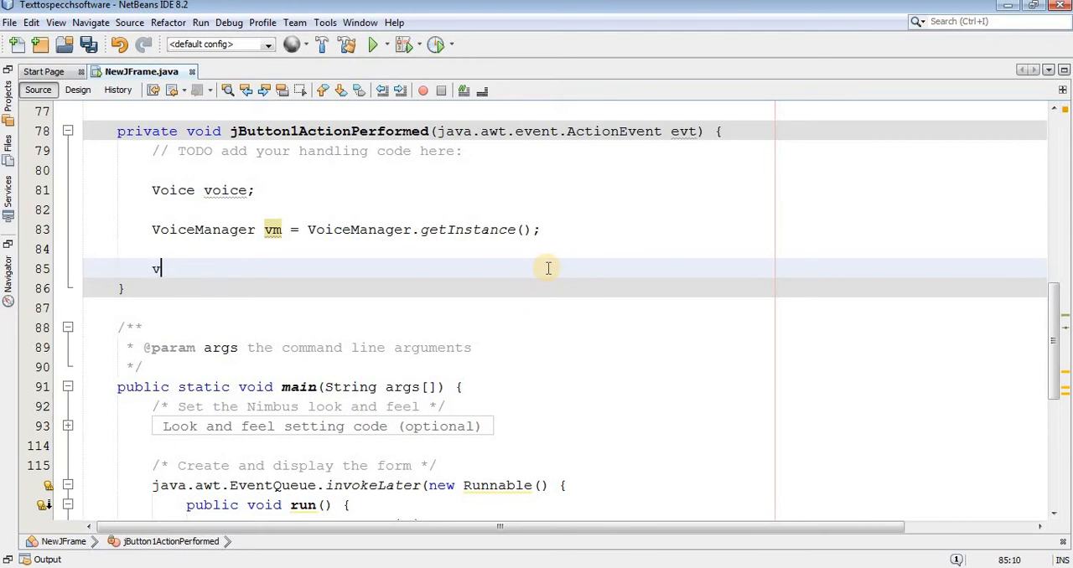
{"action": "type", "text": "oice"}
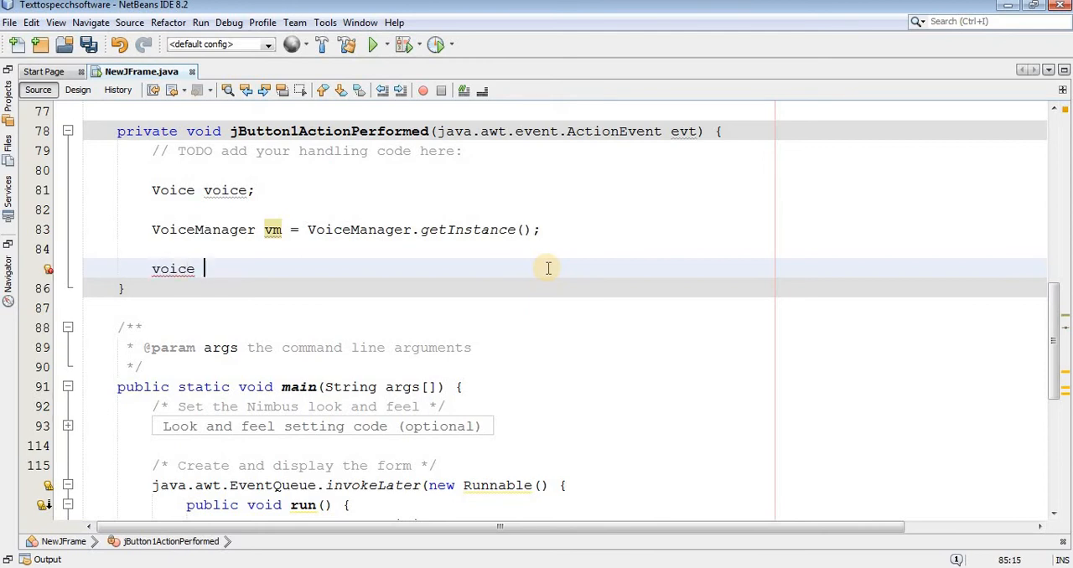
{"action": "type", "text": "= v"}
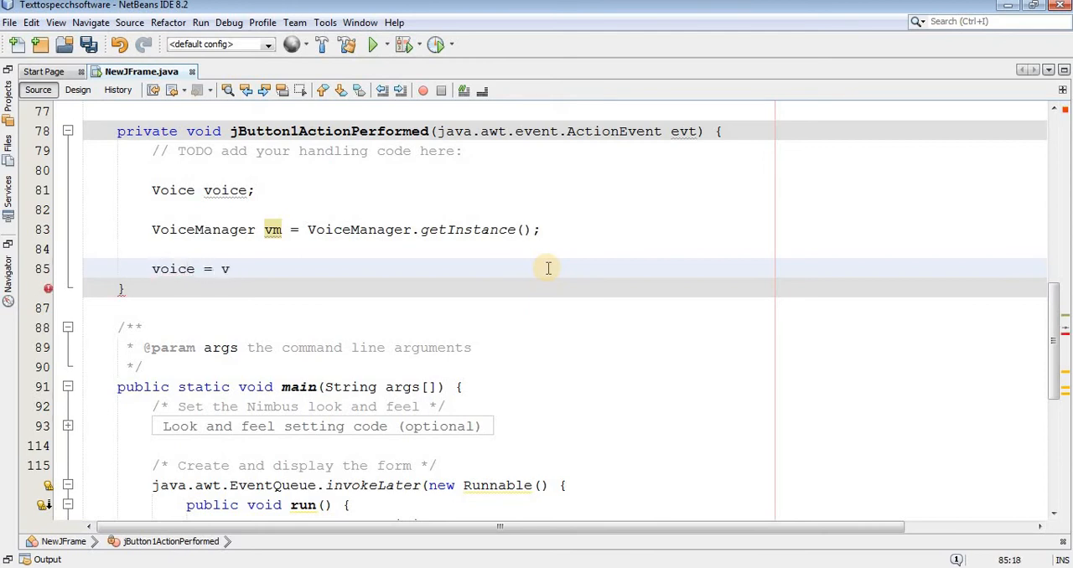
{"action": "type", "text": ".getVoice(voiceName"}
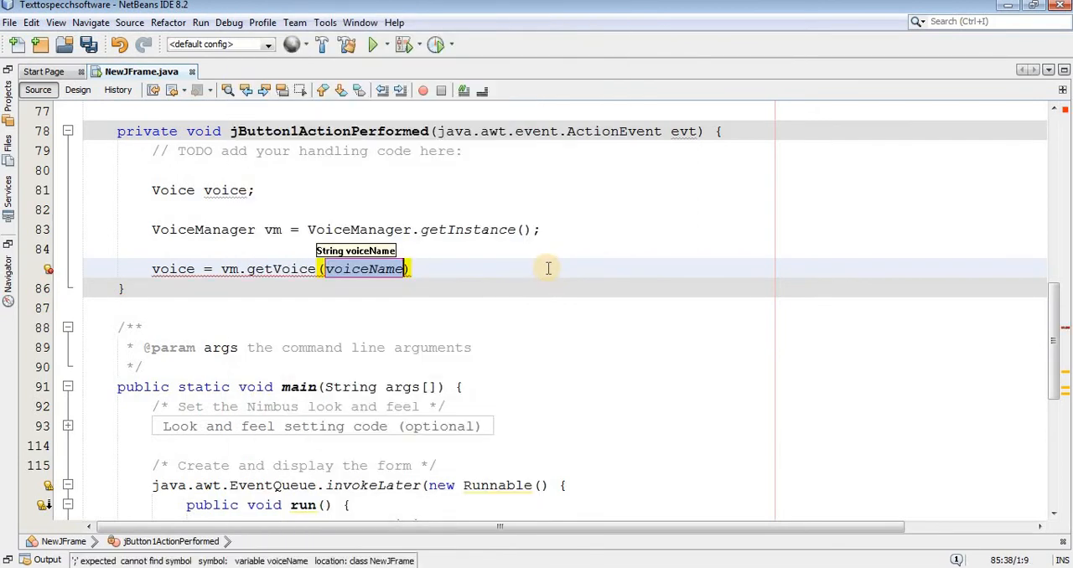
{"action": "type", "text": "\"\""}
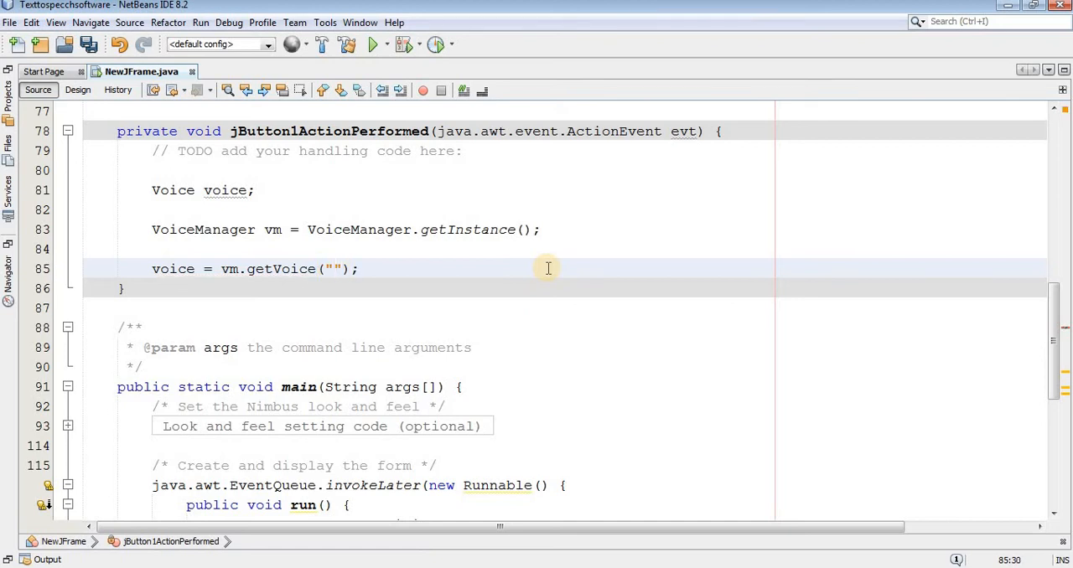
{"action": "type", "text": "kevin"}
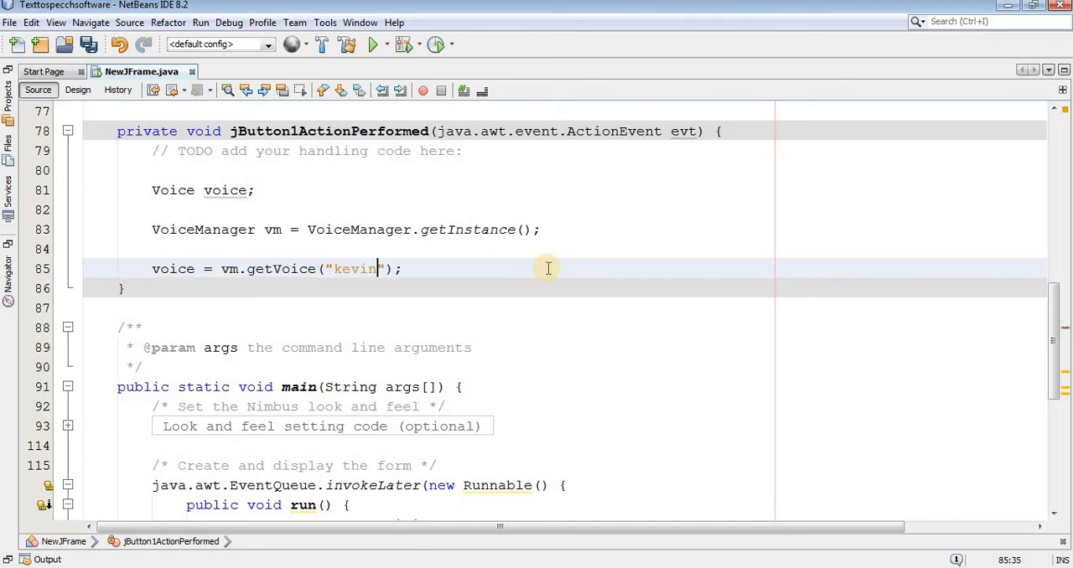
{"action": "type", "text": "16"}
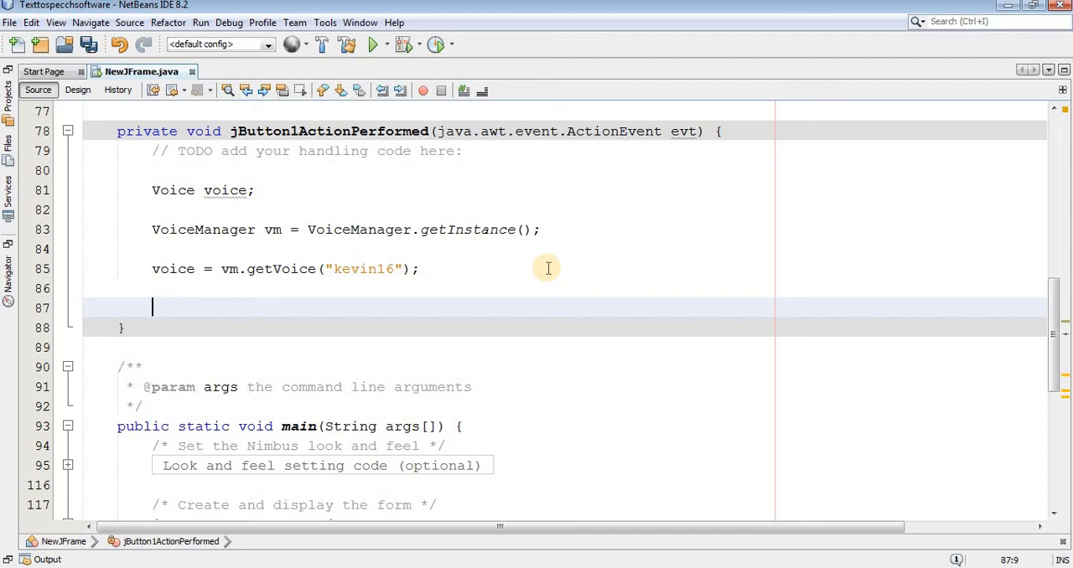
Step: Allocate the voice and call voice.speak(area.getText()) in the Speek handler
{"action": "type", "text": "vo"}
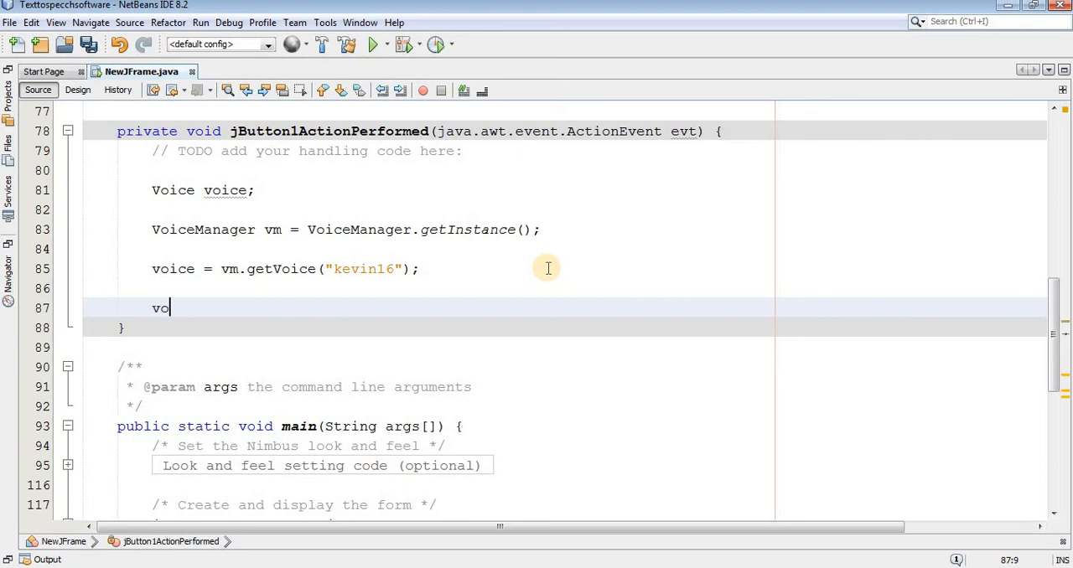
{"action": "type", "text": "ice.allocate();"}
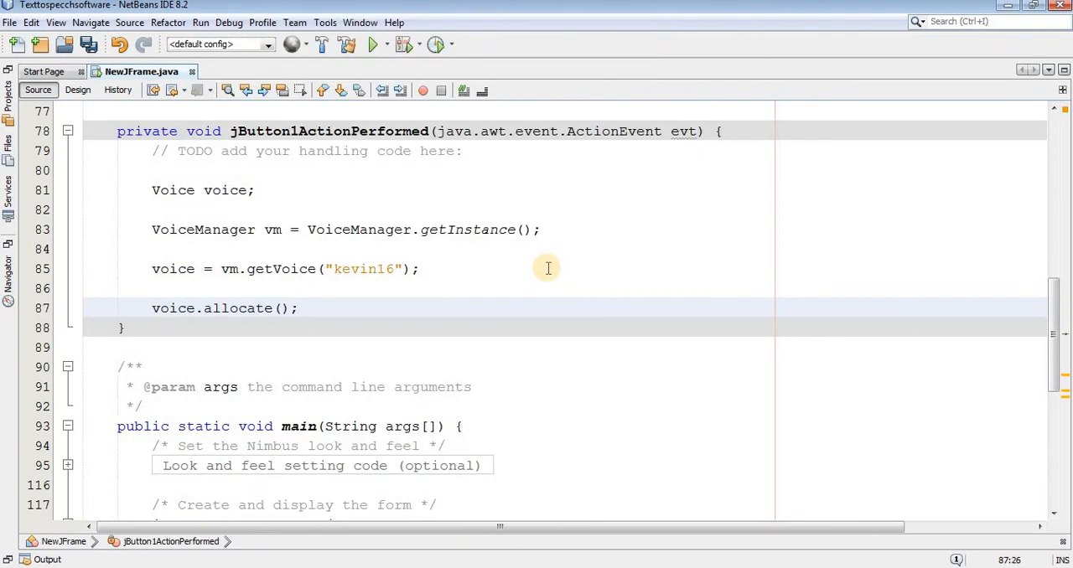
{"action": "type", "text": "voi"}
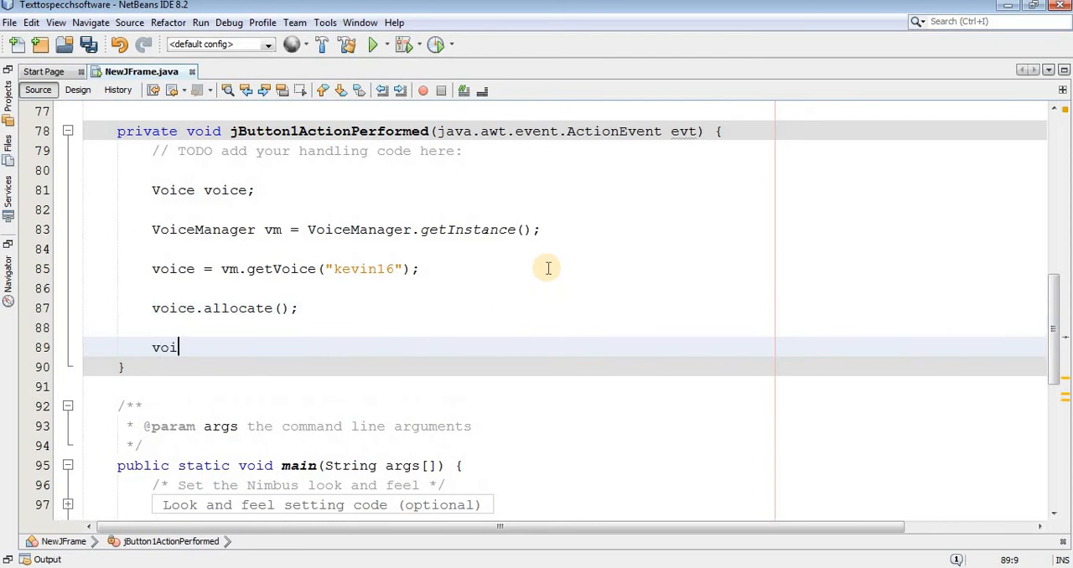
{"action": "type", "text": "ce."}
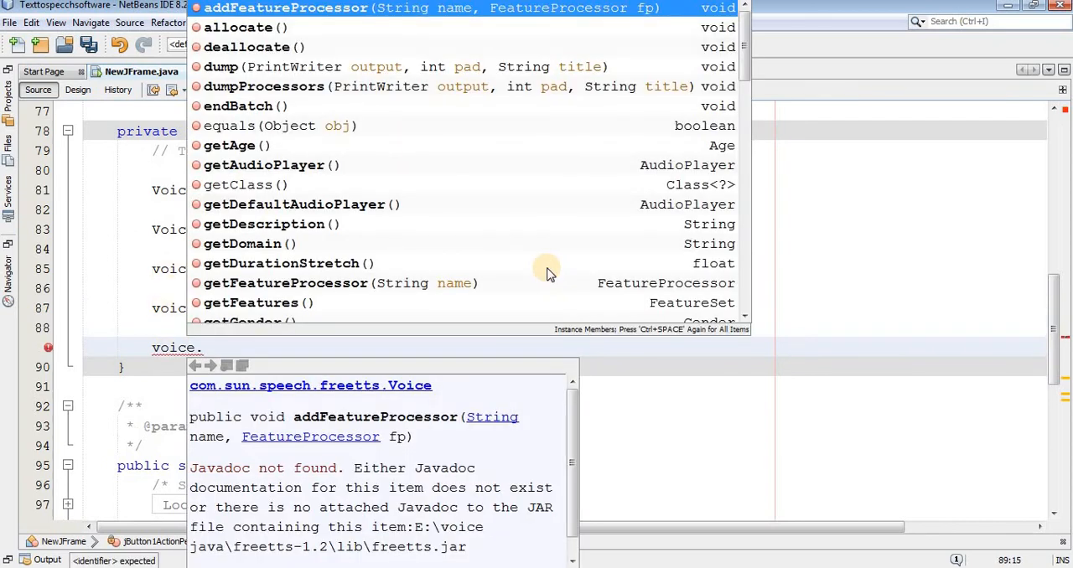
{"action": "type", "text": "speak(t);"}
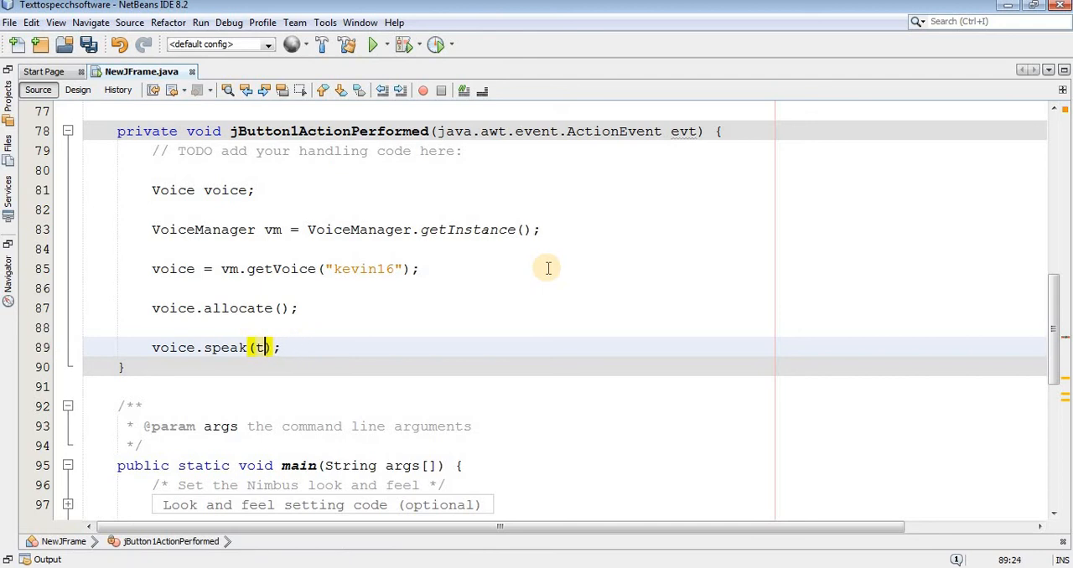
{"action": "type", "text": "area."}
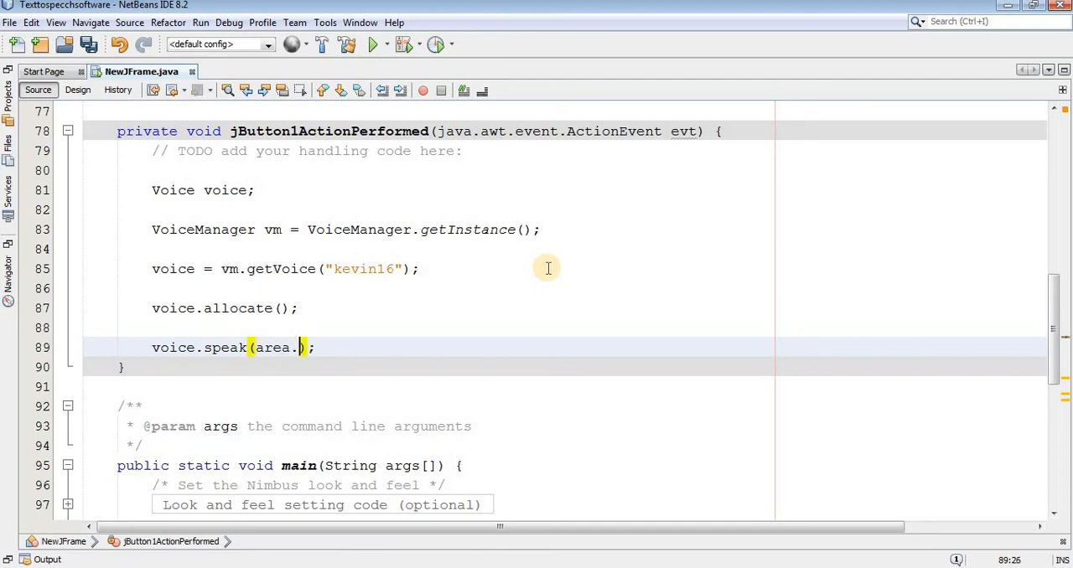
{"action": "type", "text": "getE"}
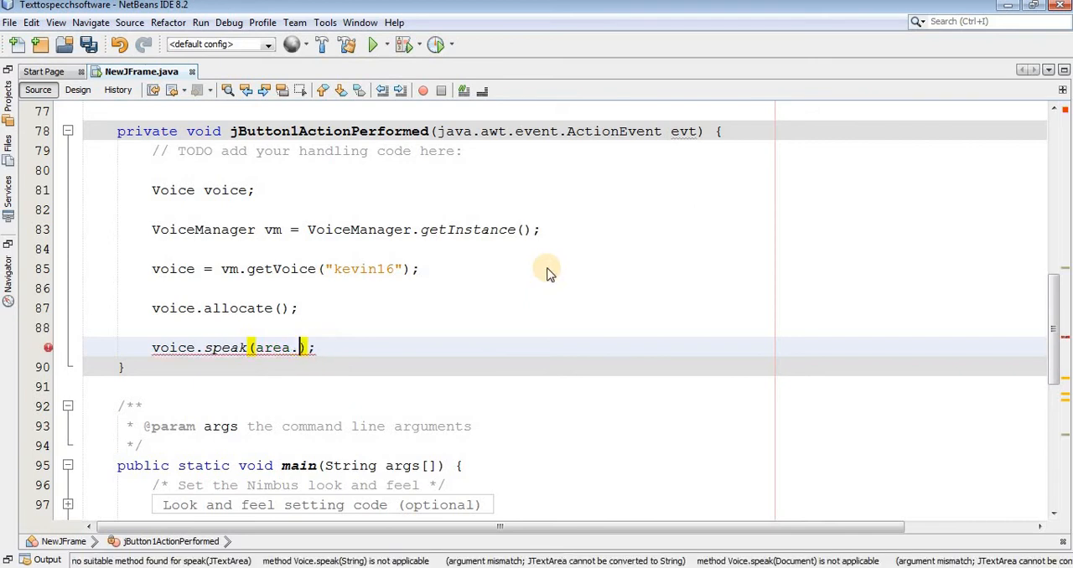
{"action": "type", "text": "getTE"}
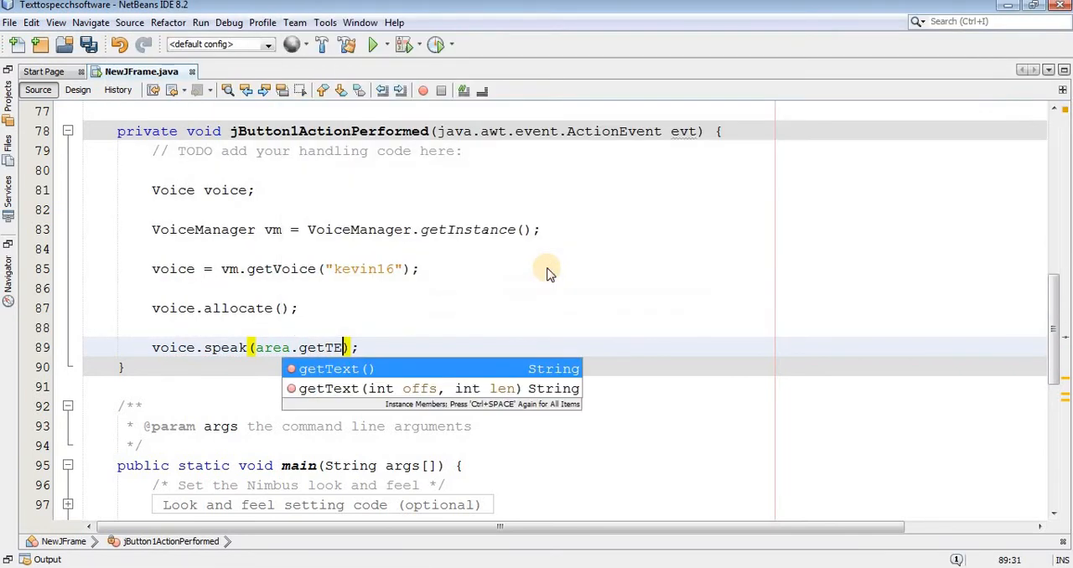
{"action": "left_click", "coordinate": [336, 369]}
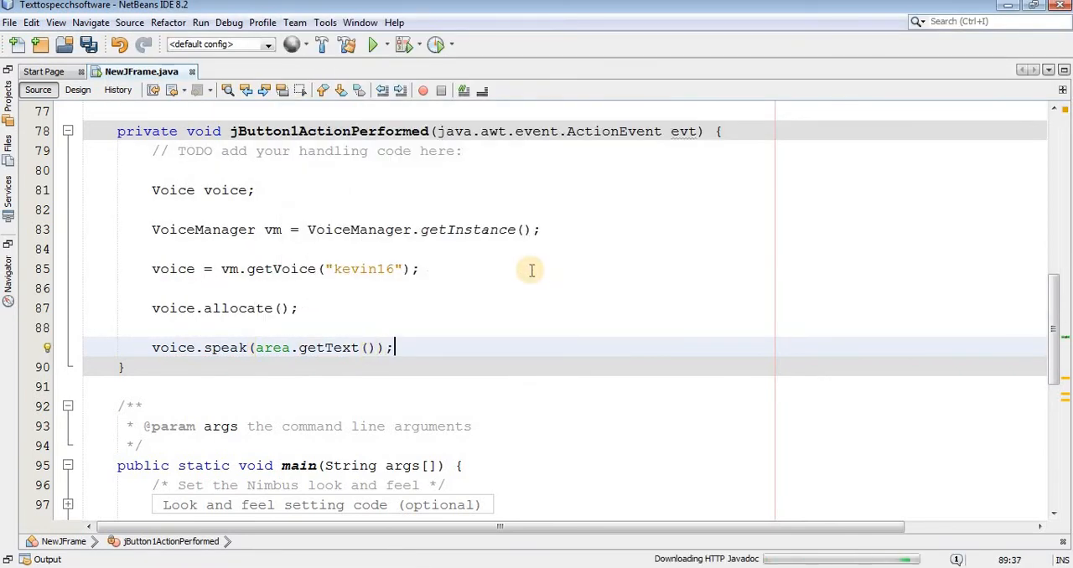
Step: Run the project with NewJFrame as main class and type 'hi I Can speek everything'
{"action": "left_click", "coordinate": [372, 45]}
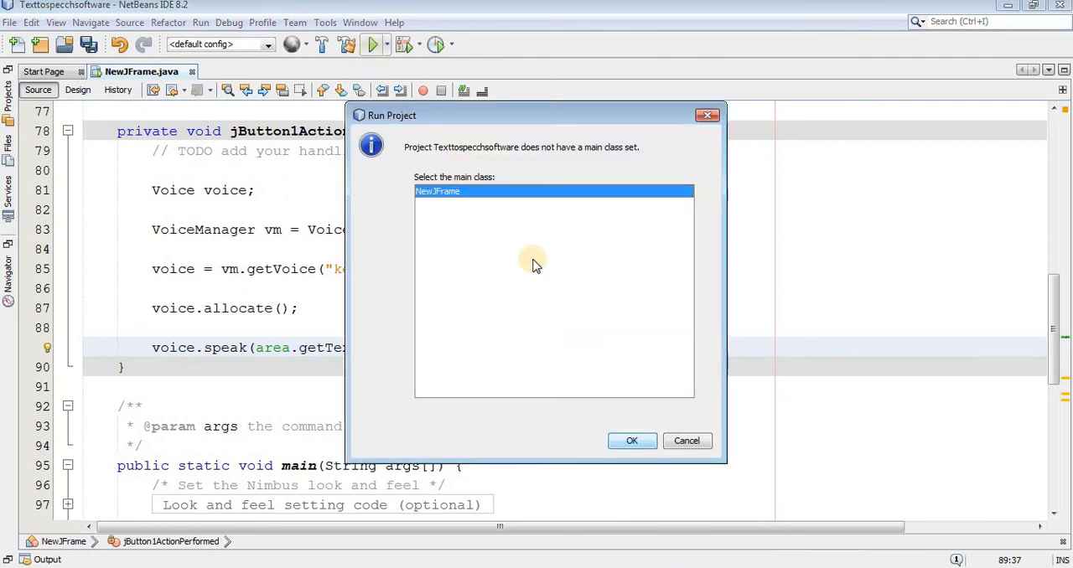
{"action": "left_click", "coordinate": [632, 441]}
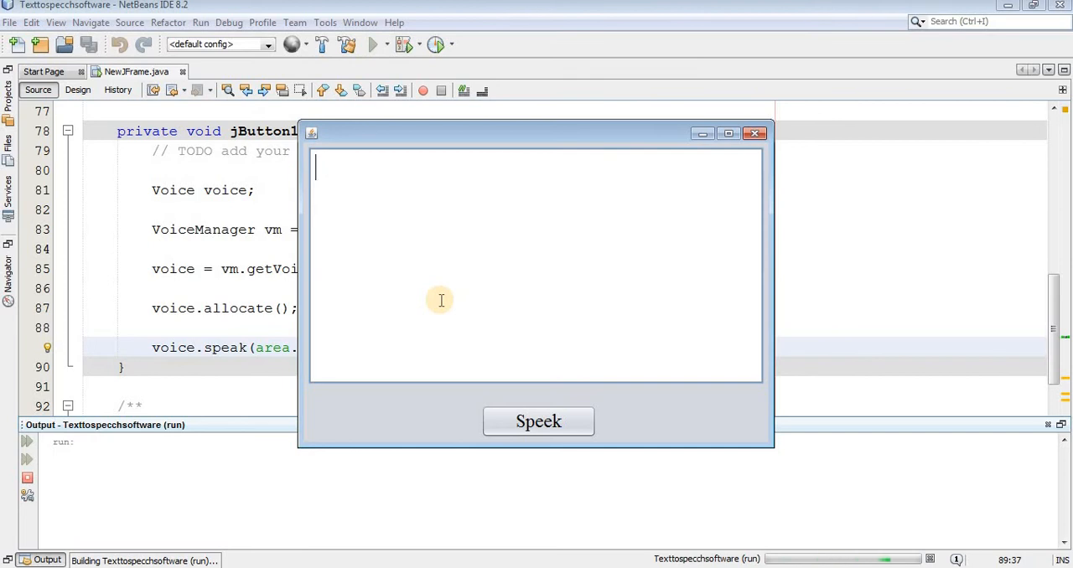
{"action": "type", "text": "hi I Can spee"}
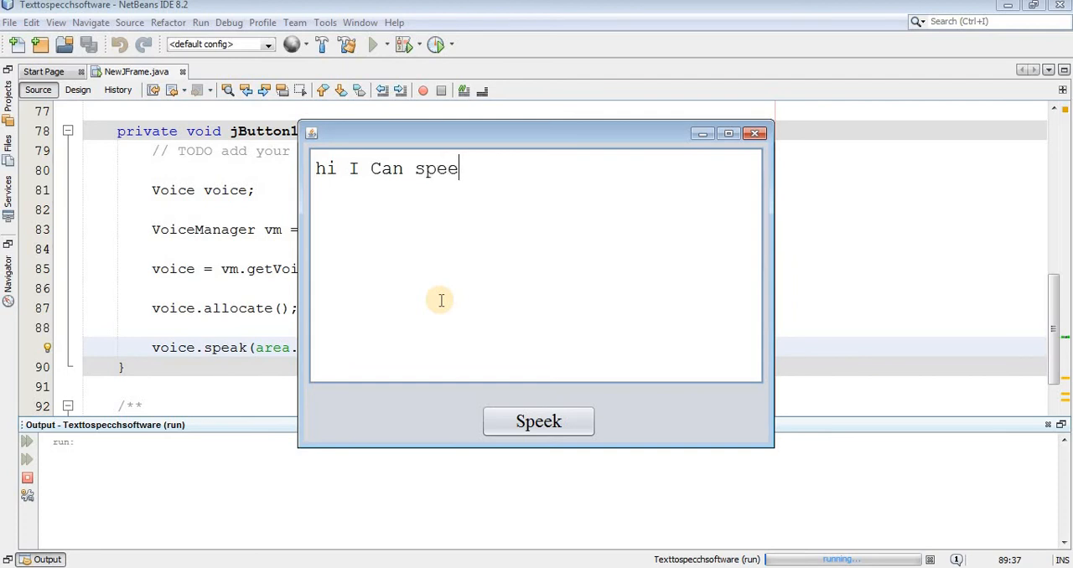
{"action": "type", "text": "k"}
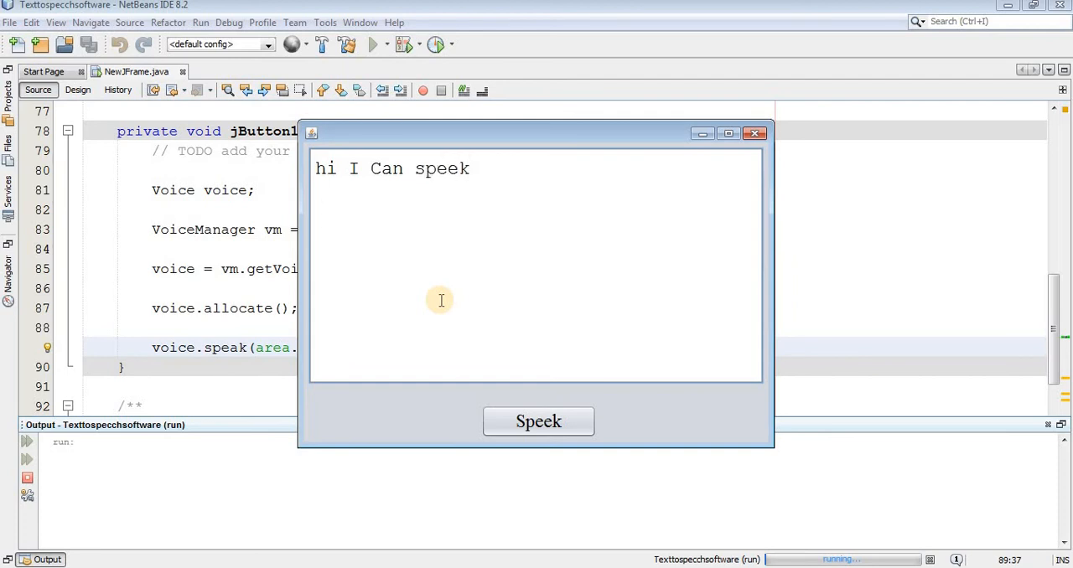
{"action": "type", "text": "everything"}
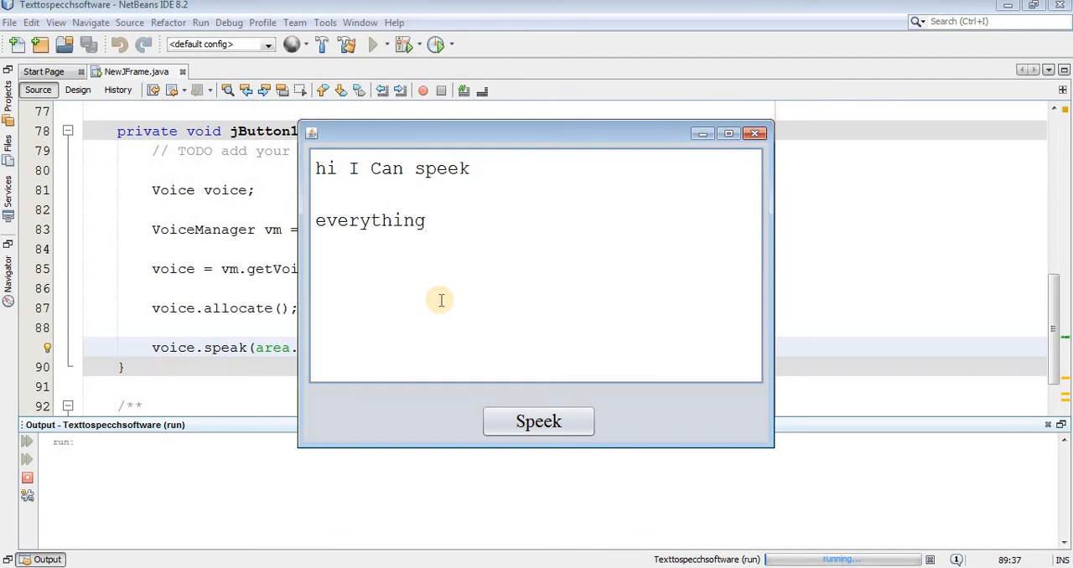
Step: Speak the current text, then add the line 'i have developed it in java' and speak everything
{"action": "left_click", "coordinate": [538, 421]}
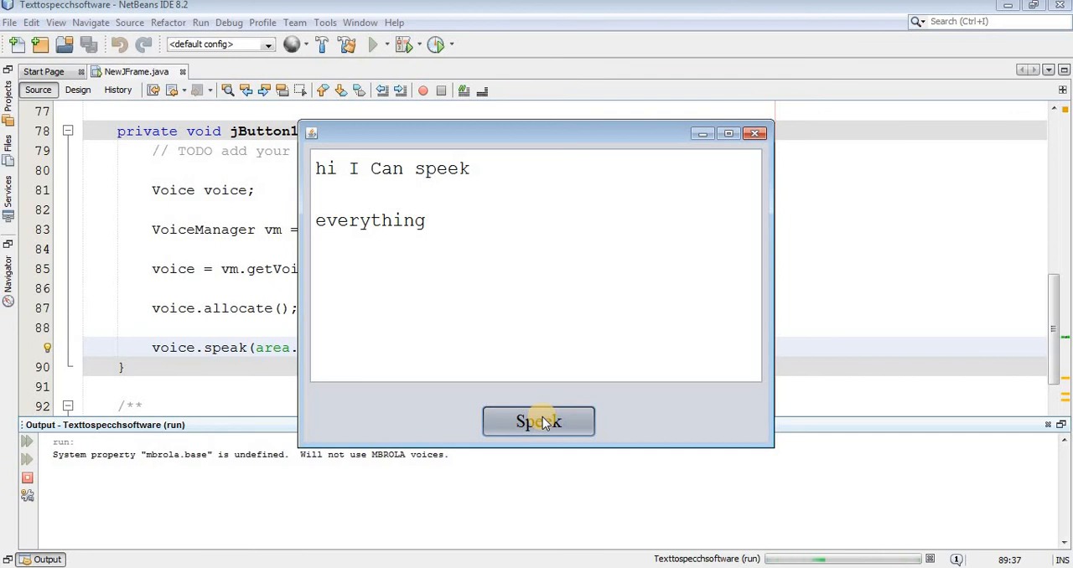
{"action": "left_click", "coordinate": [538, 421]}
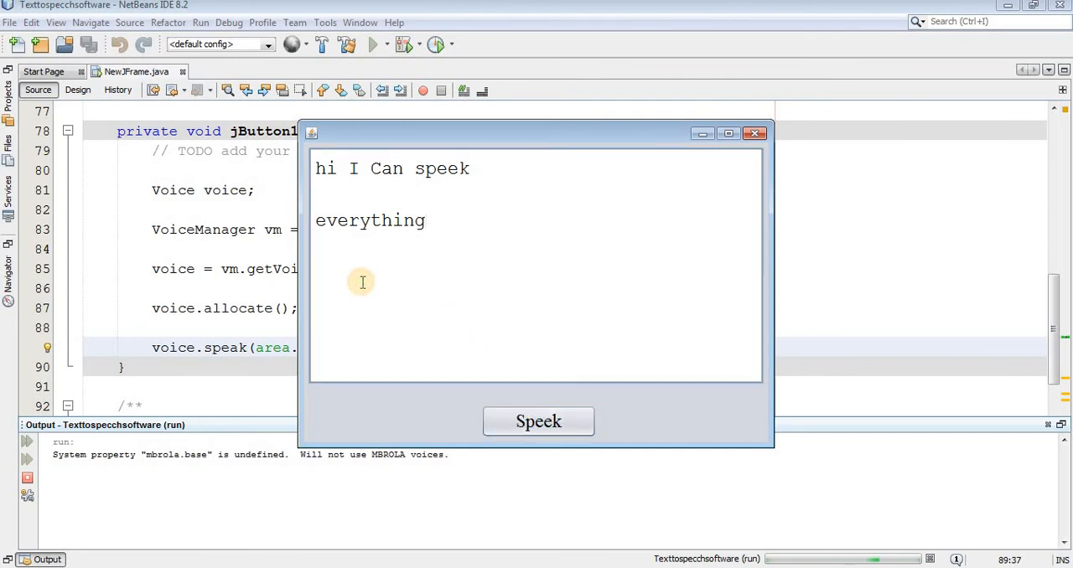
{"action": "left_click", "coordinate": [538, 422]}
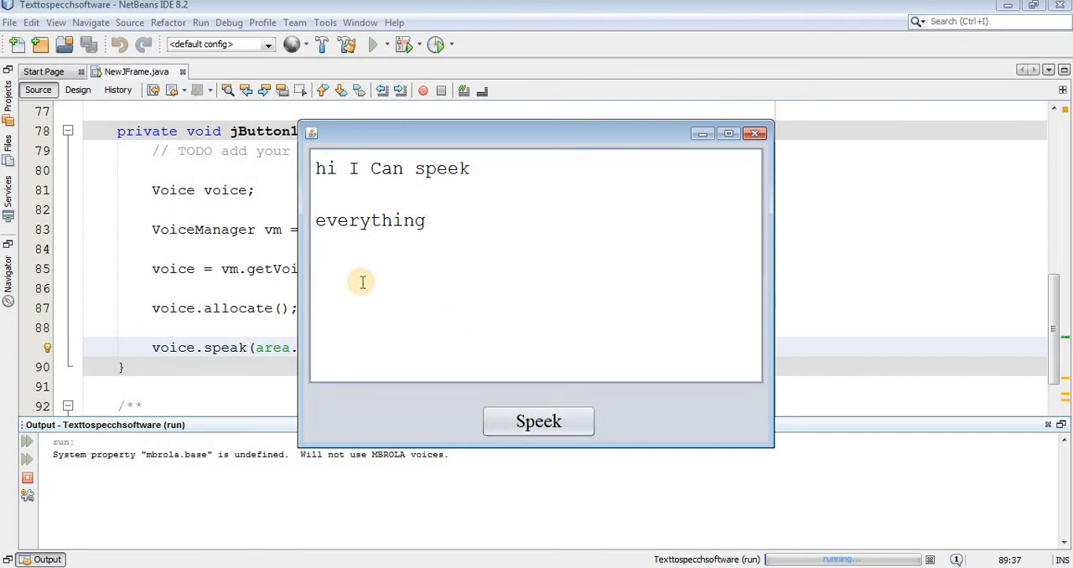
{"action": "type", "text": "i h"}
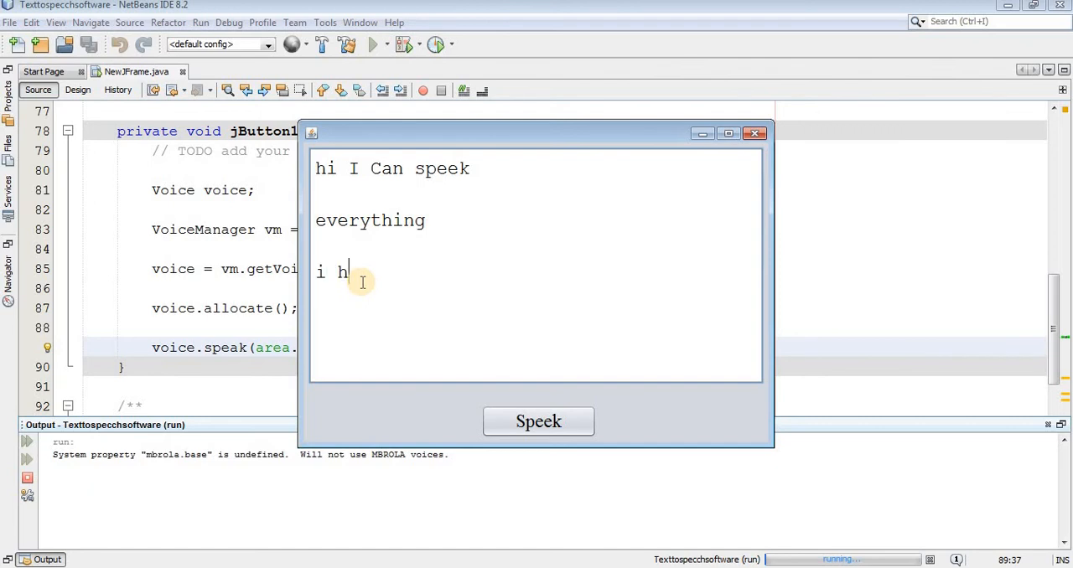
{"action": "type", "text": "ave"}
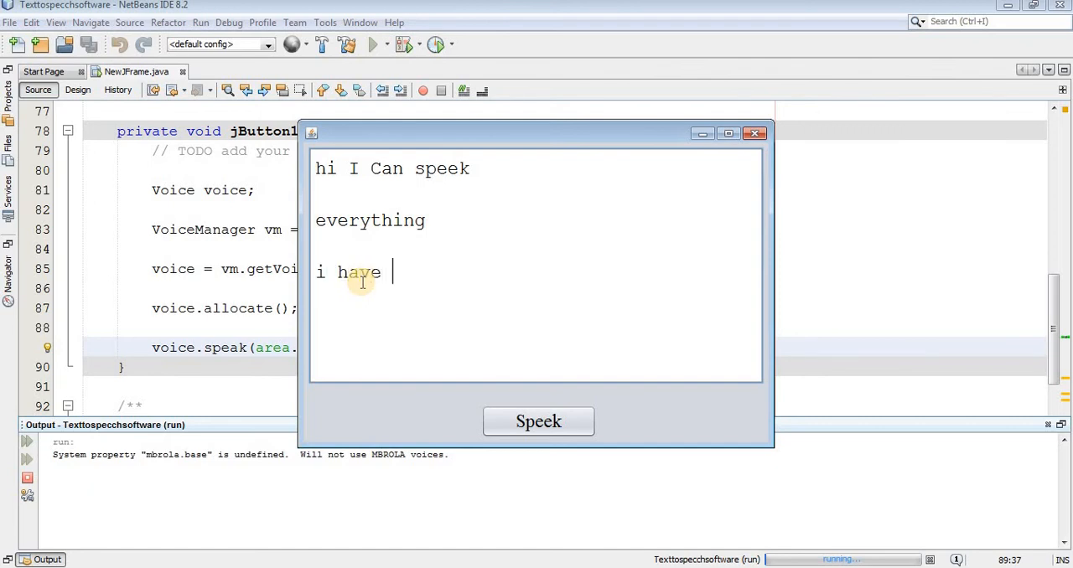
{"action": "type", "text": "develo"}
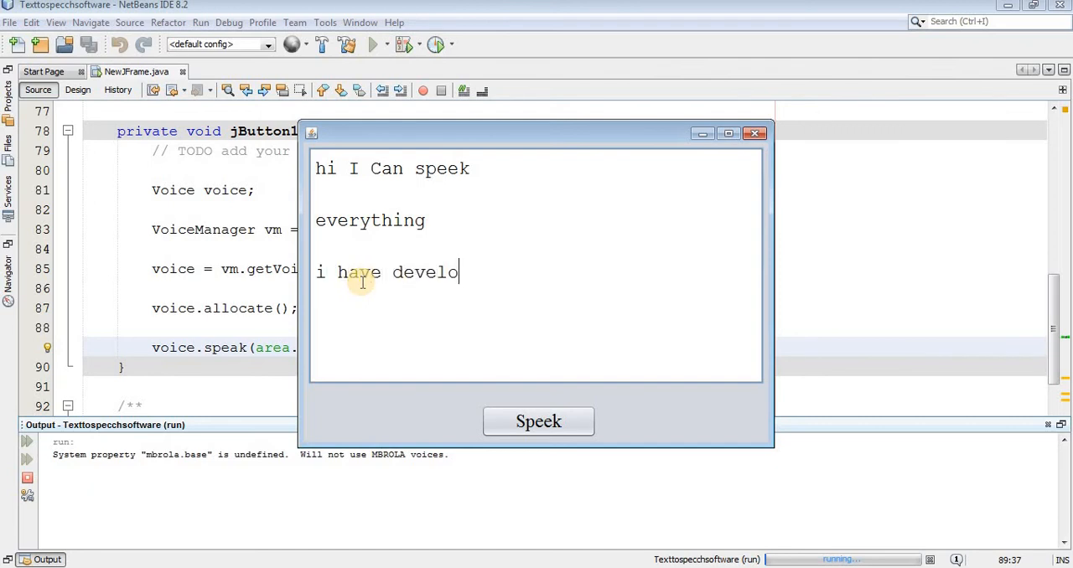
{"action": "type", "text": "ped it in"}
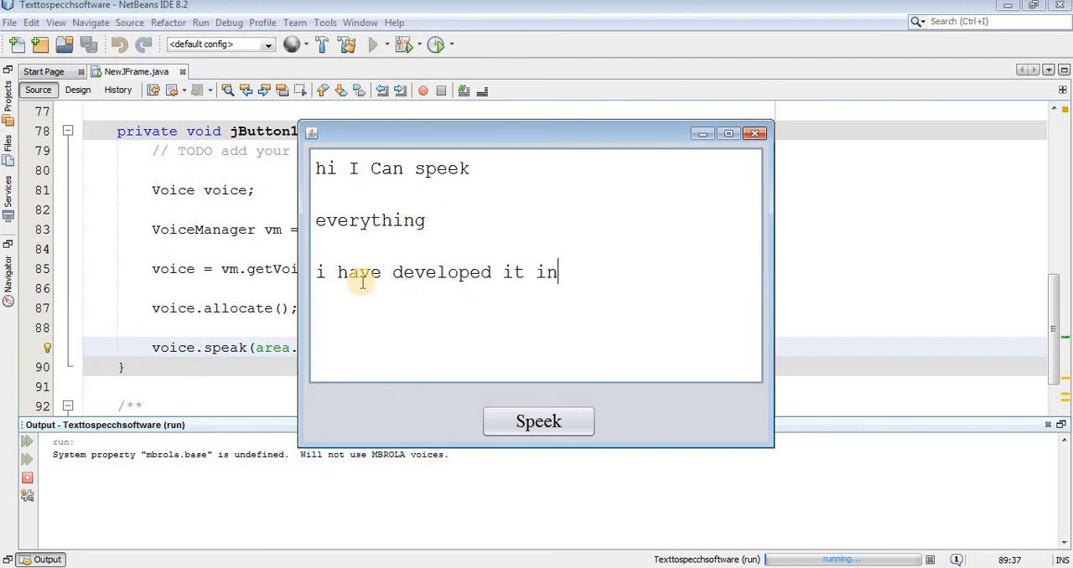
{"action": "type", "text": "java"}
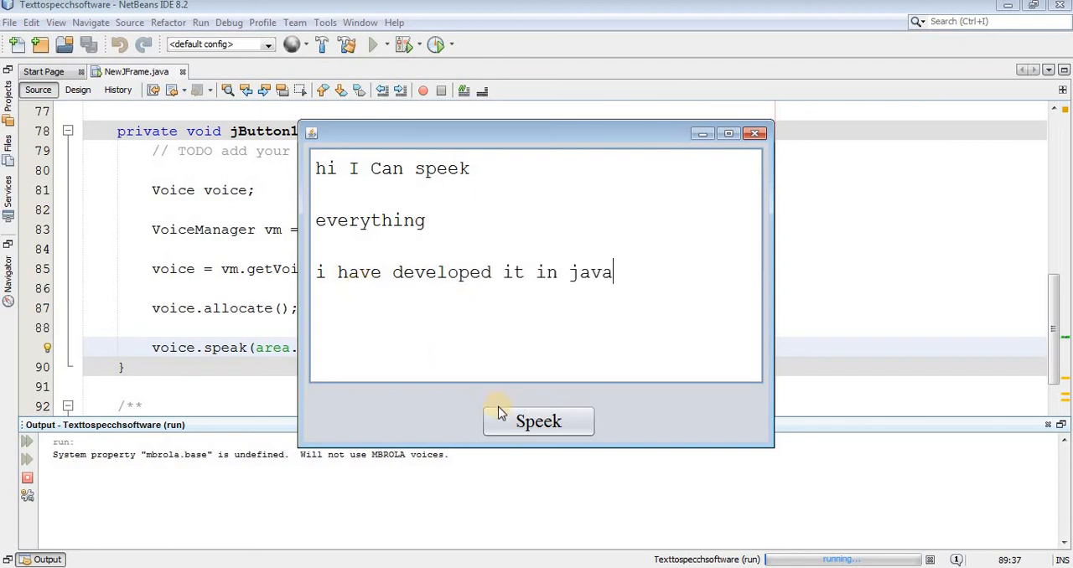
{"action": "left_click", "coordinate": [538, 421]}
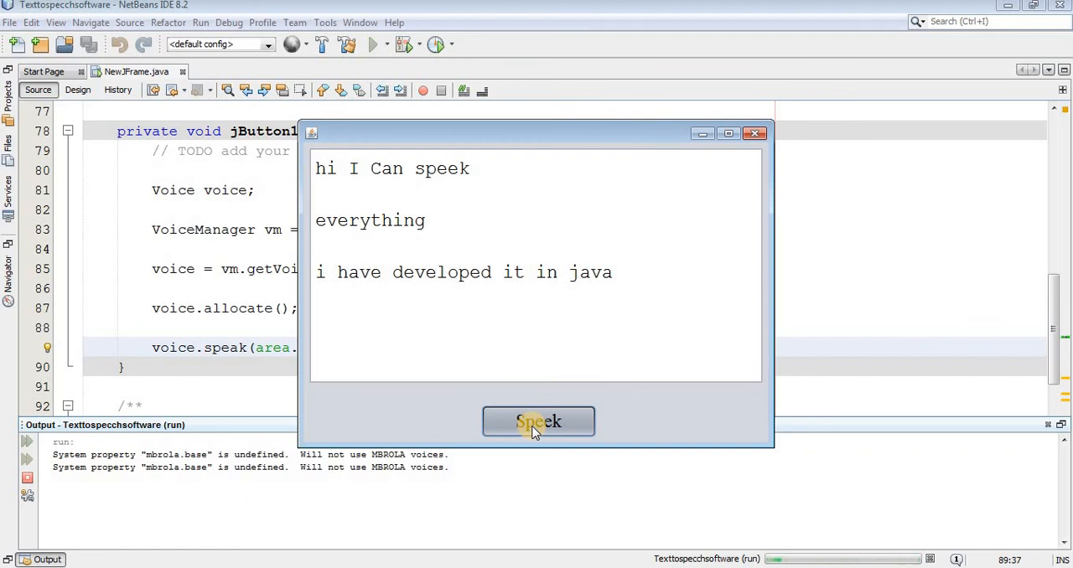
Step: Type 'i can speek waht is written' on a new line and have all four lines spoken
{"action": "left_click", "coordinate": [538, 421]}
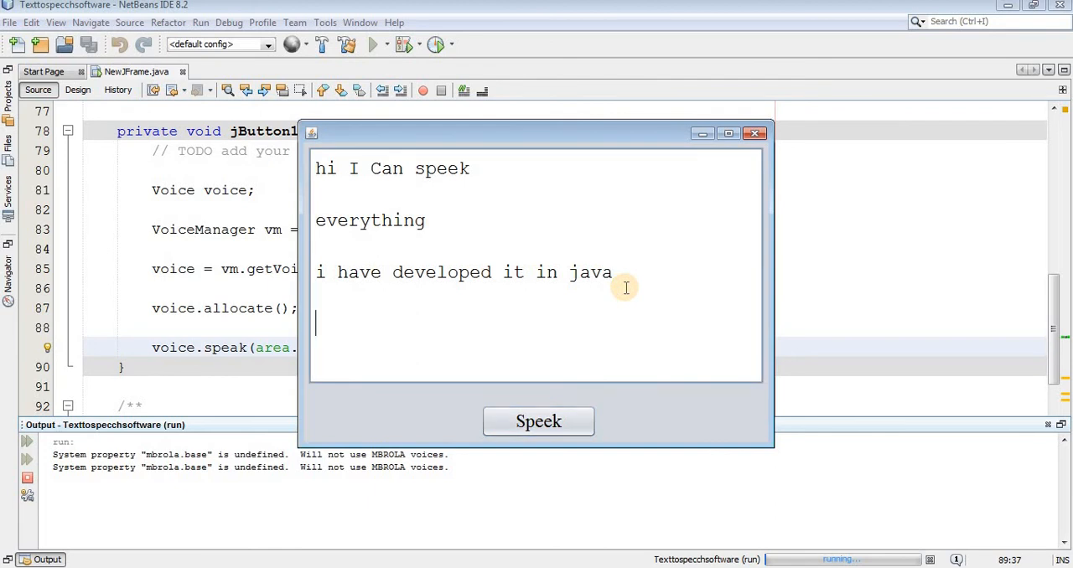
{"action": "type", "text": "i"}
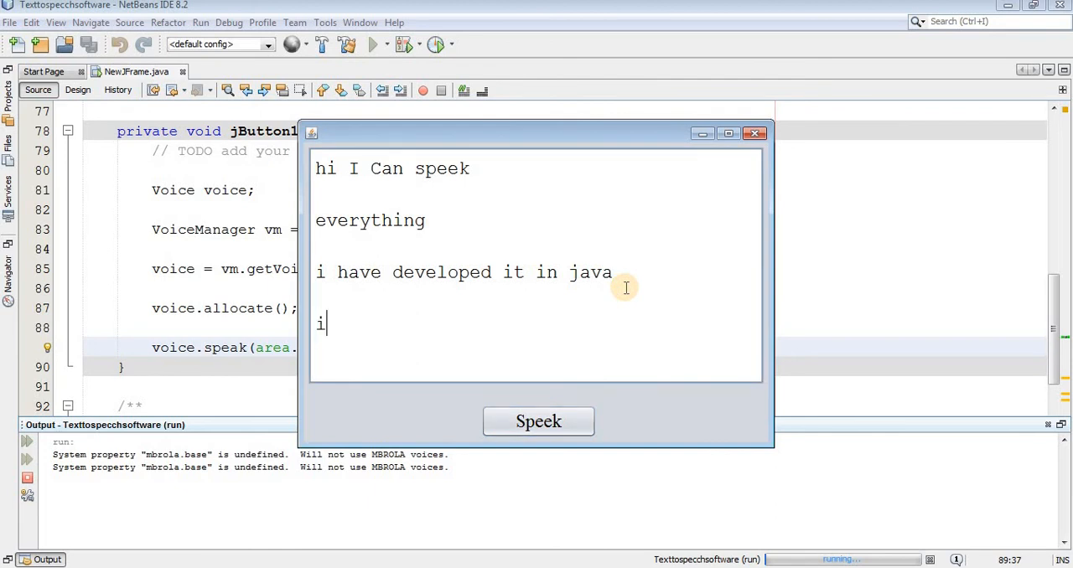
{"action": "type", "text": "ac"}
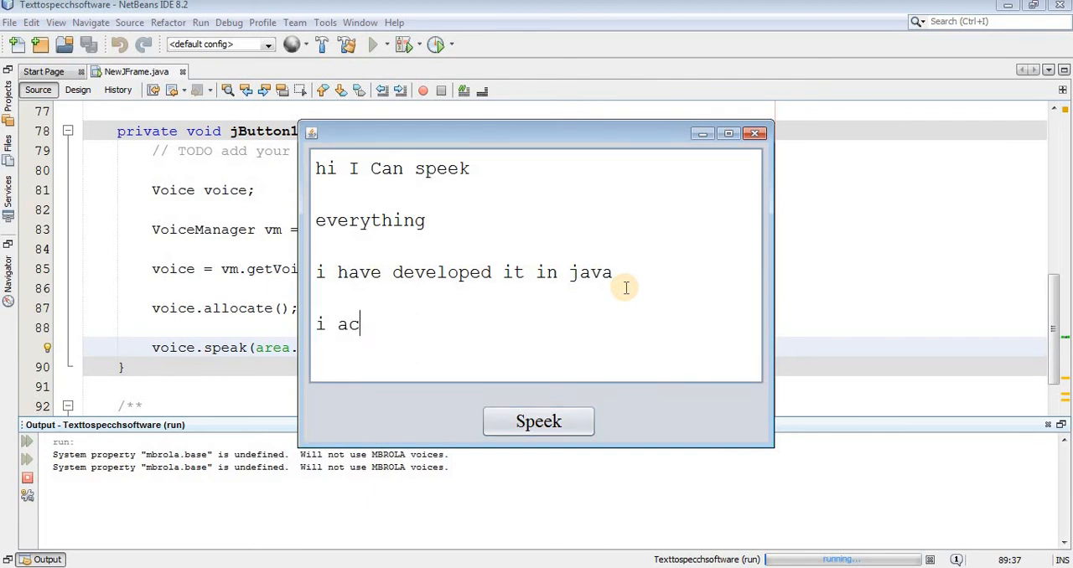
{"action": "type", "text": "can sp"}
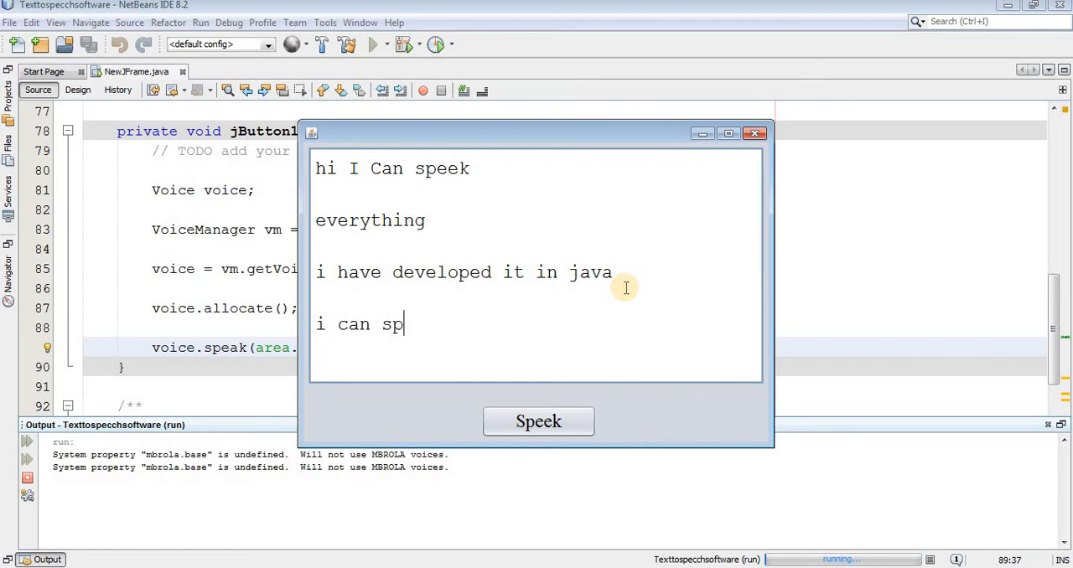
{"action": "type", "text": "eek wa"}
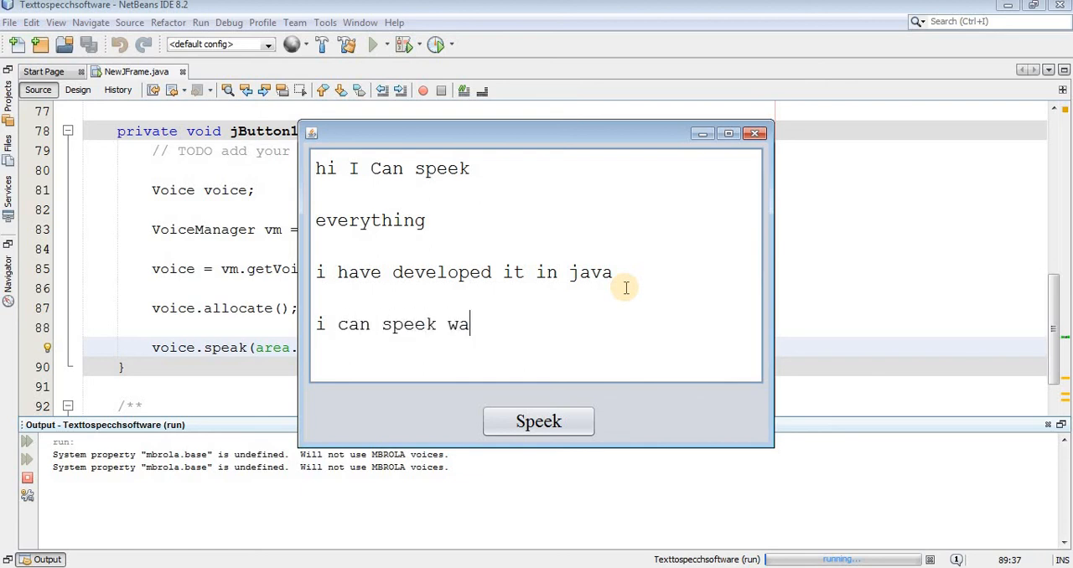
{"action": "type", "text": "ht is w"}
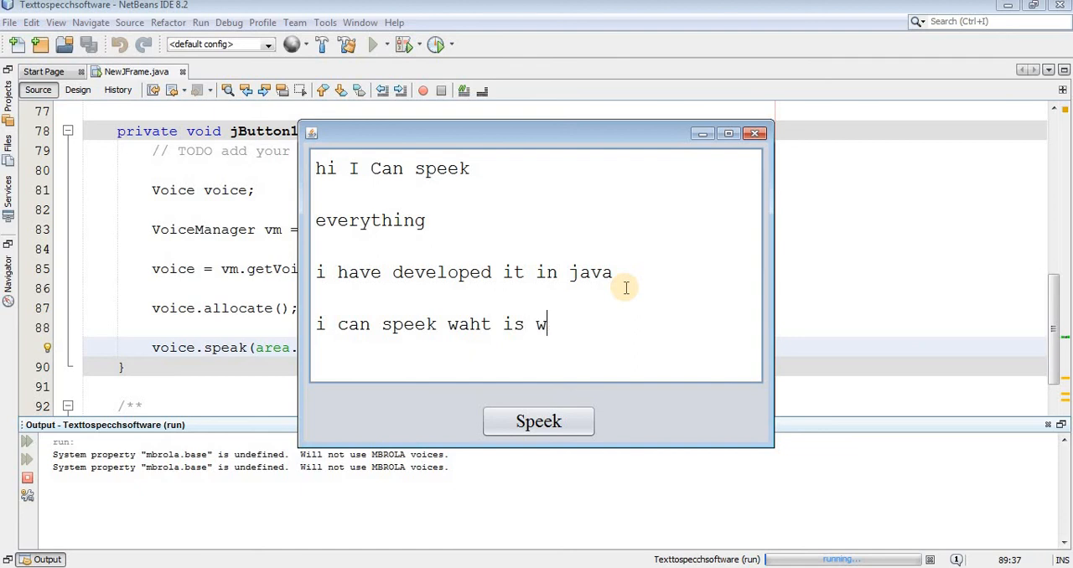
{"action": "type", "text": "ritten"}
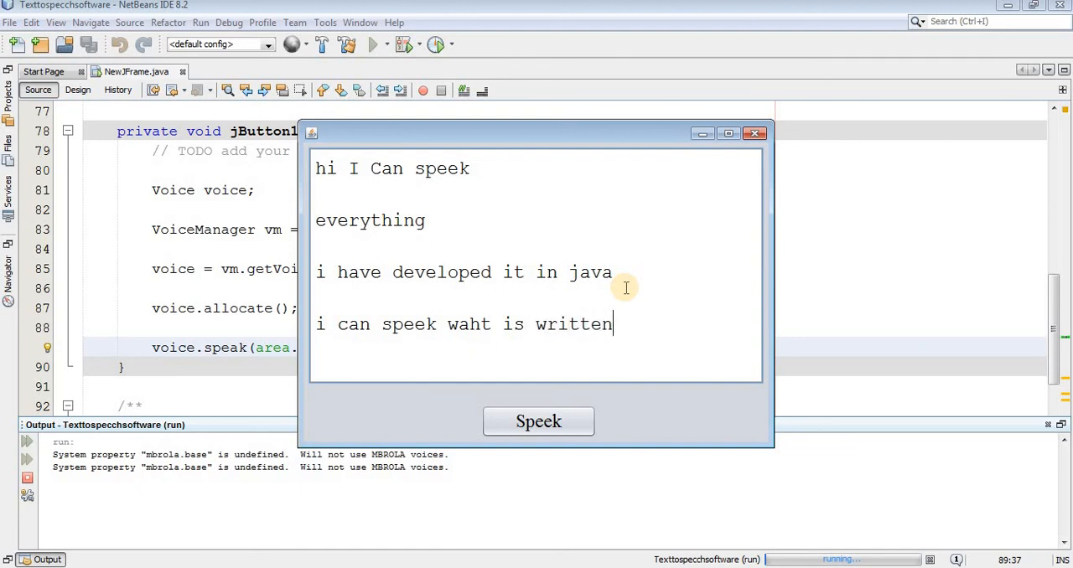
{"action": "left_click", "coordinate": [538, 421]}
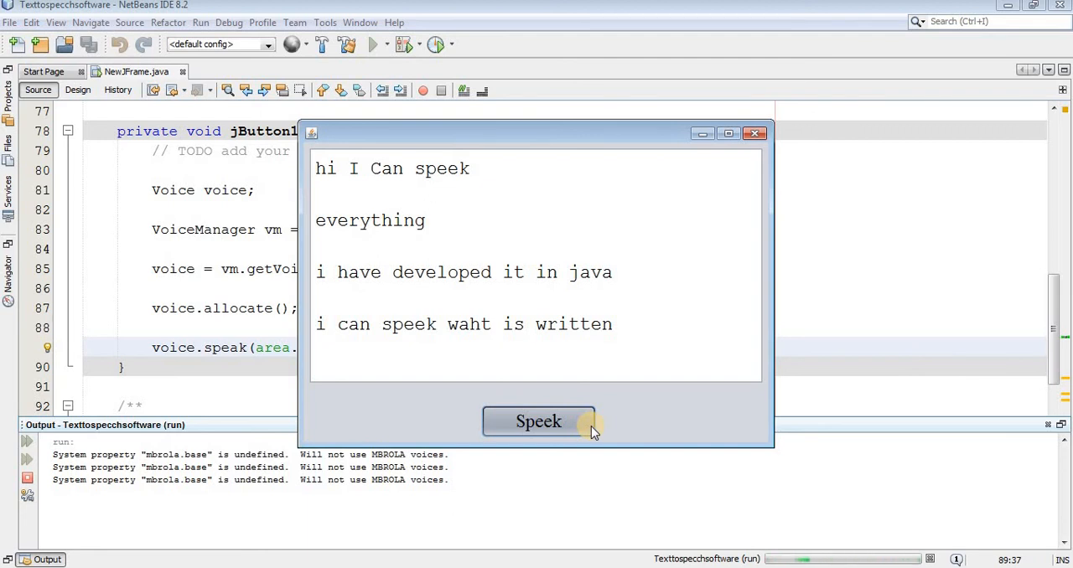
{"action": "left_click", "coordinate": [537, 421]}
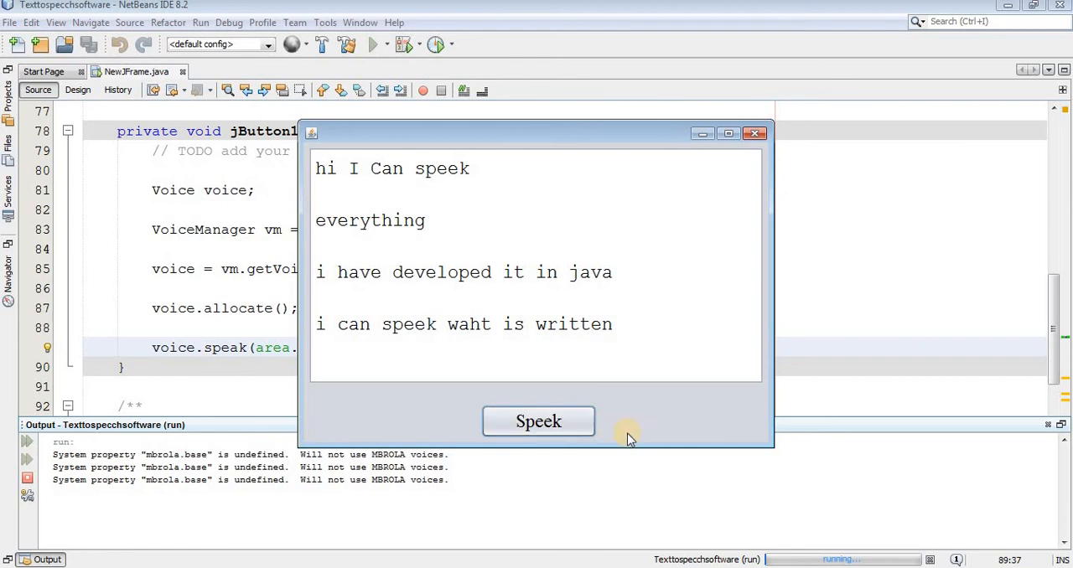
{"action": "mouse_move", "coordinate": [654, 442]}
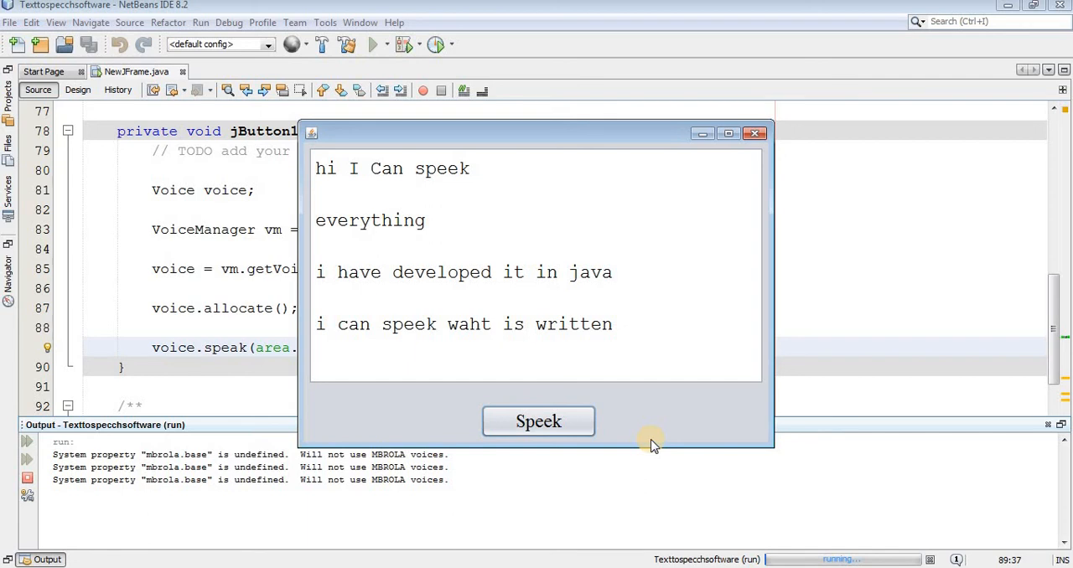
Step: Bring the NetBeans editor with the speak button handler source back in front
{"action": "left_click", "coordinate": [753, 134]}
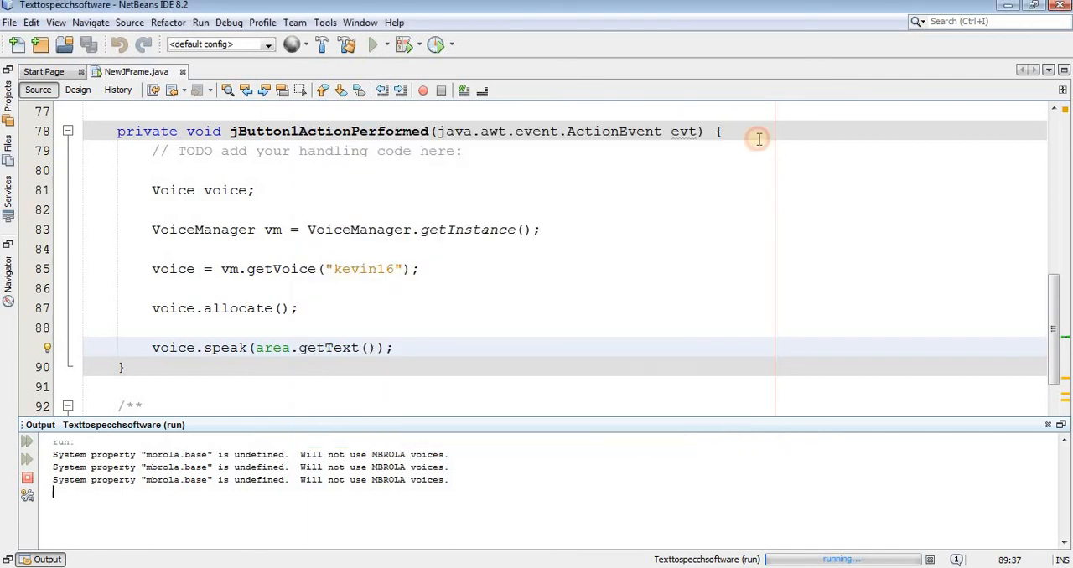